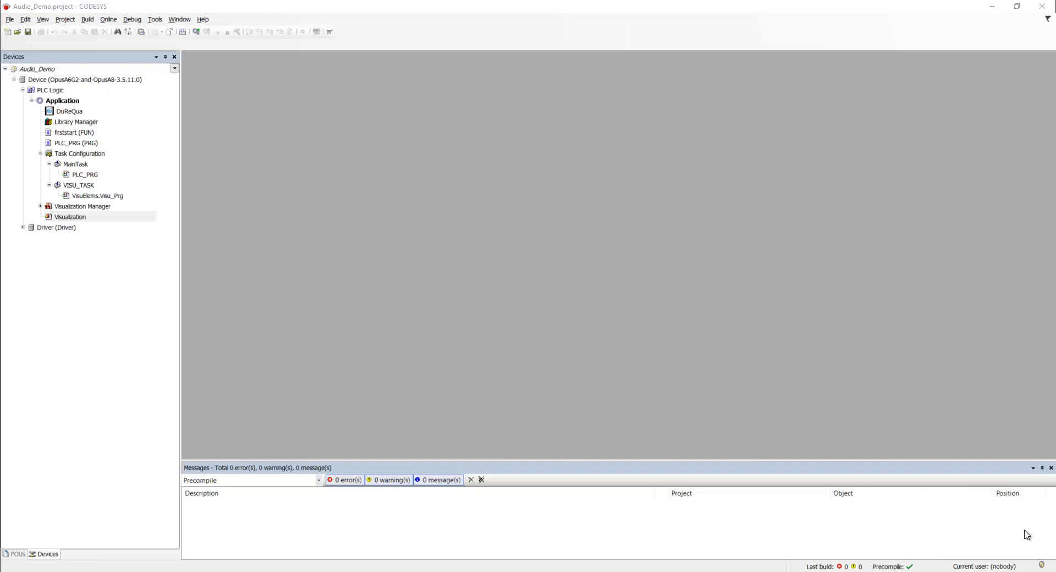
{"action": "mouse_move", "coordinate": [1014, 521]}
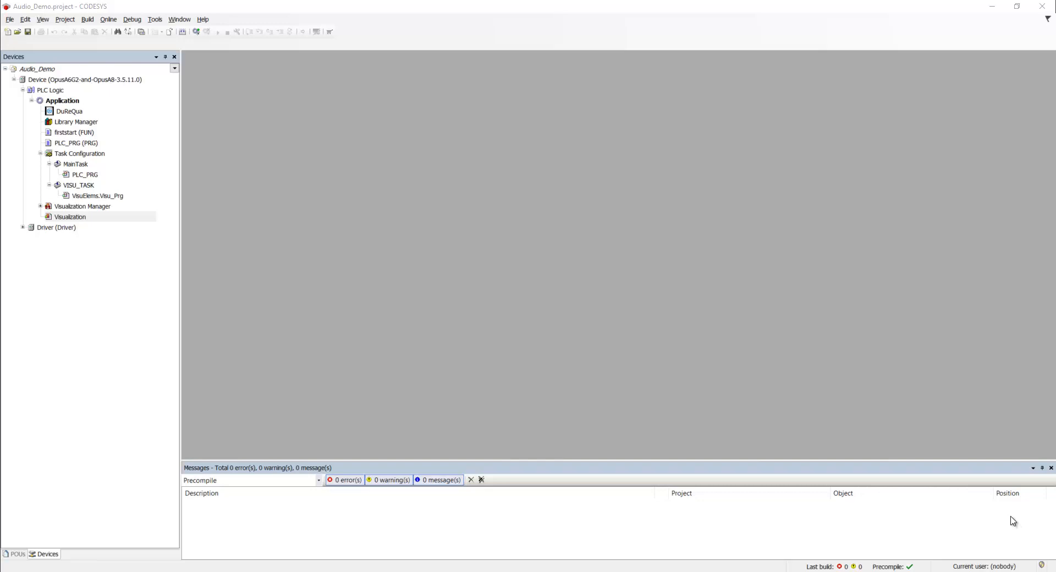
{"action": "mouse_move", "coordinate": [949, 477]}
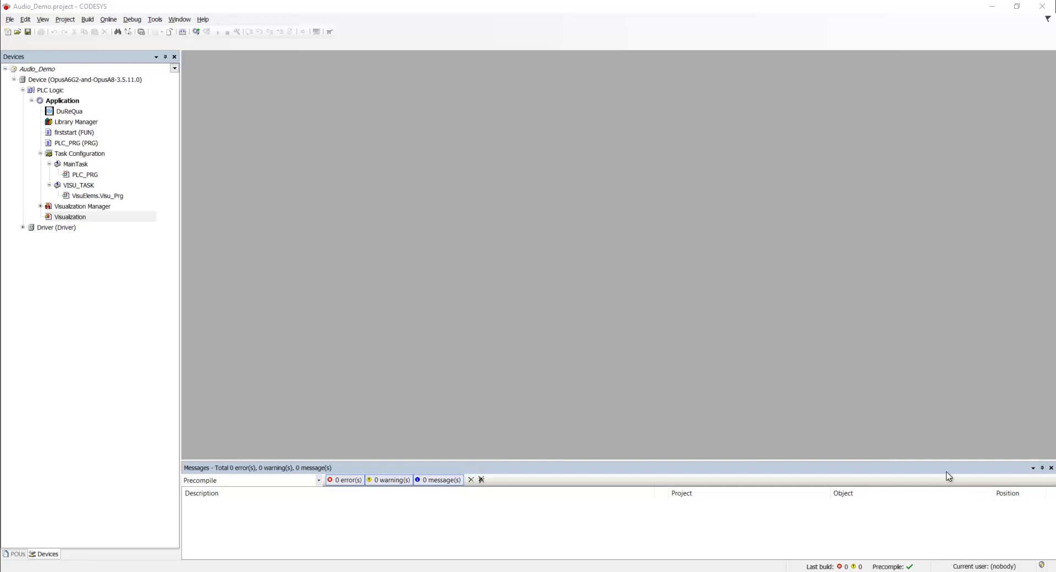
{"action": "mouse_move", "coordinate": [106, 219]}
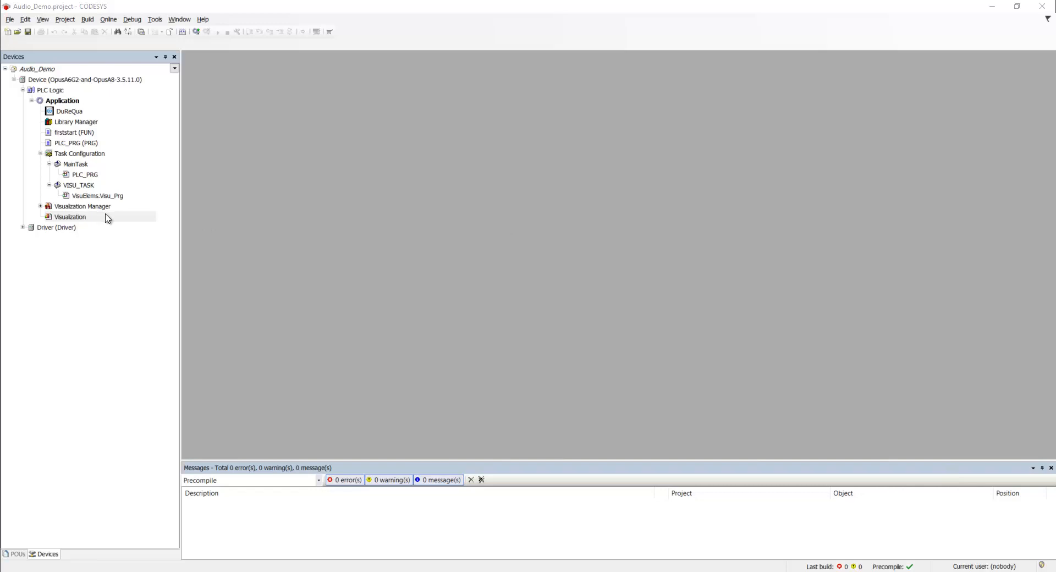
{"action": "mouse_move", "coordinate": [100, 221]}
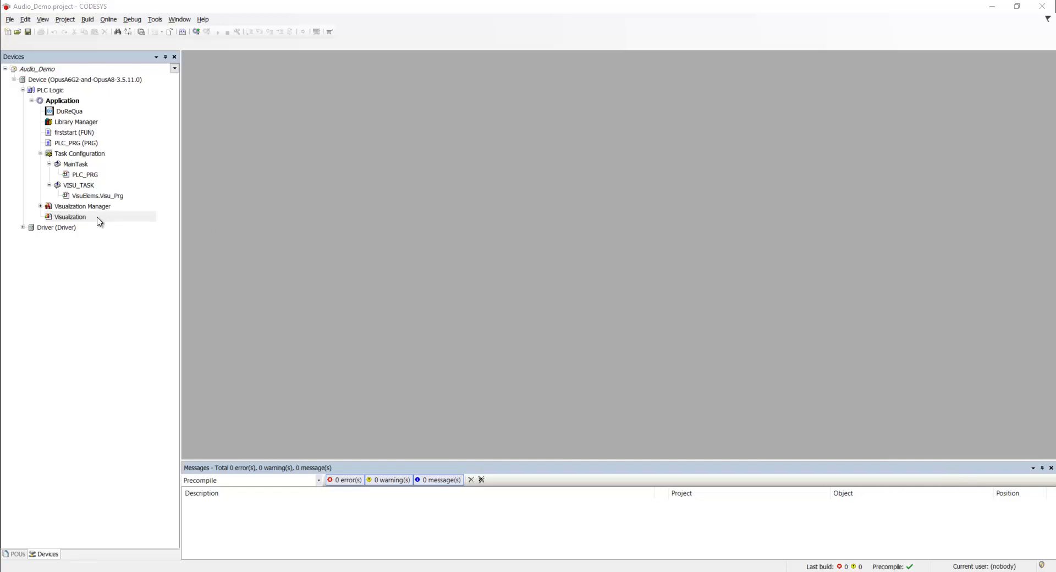
Step: Open the Visualization screen, deselect the beep switch, and select firststart in the Devices tree
{"action": "double_click", "coordinate": [70, 216]}
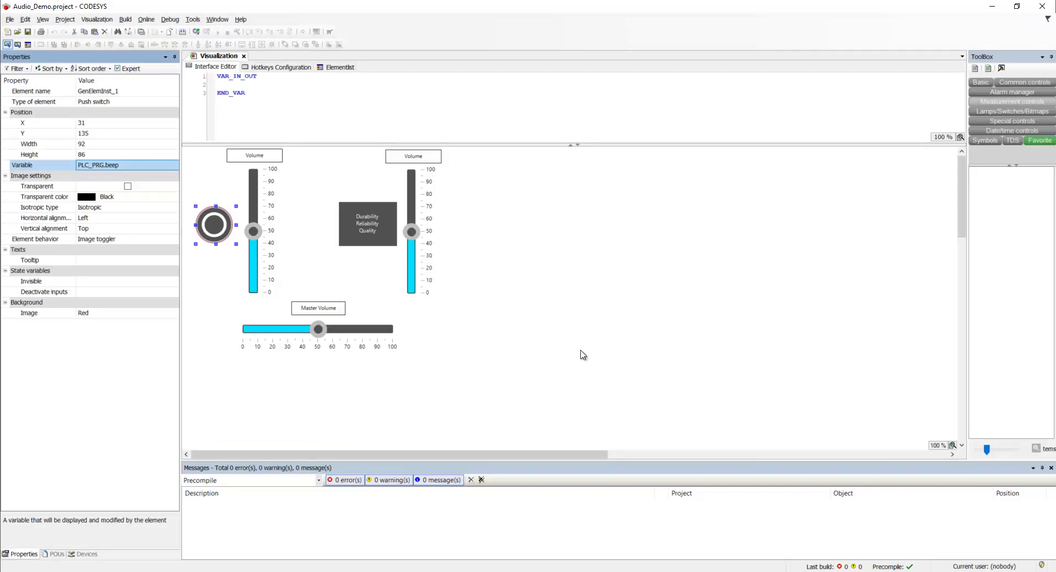
{"action": "mouse_move", "coordinate": [460, 335]}
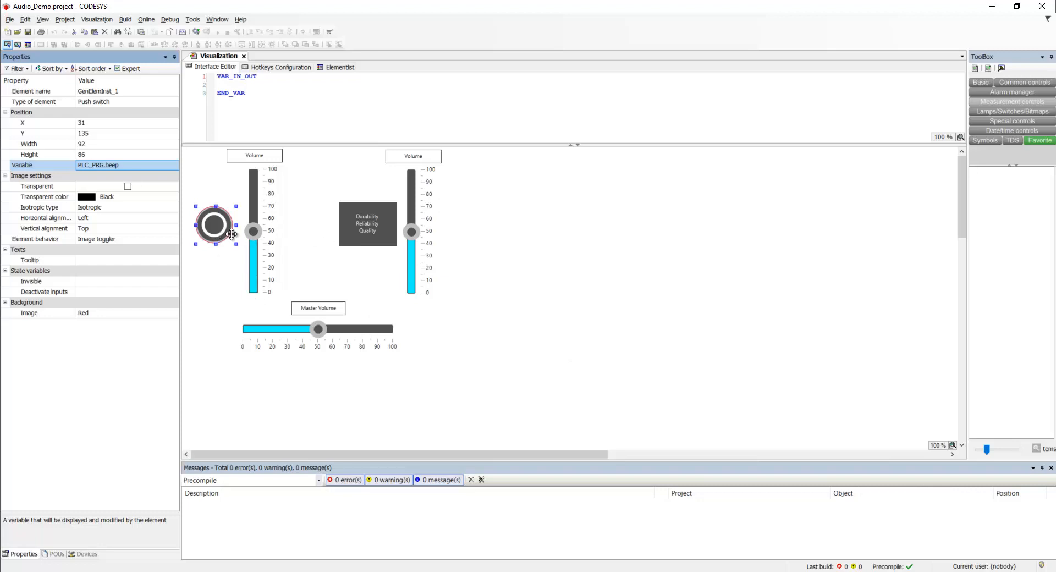
{"action": "left_click", "coordinate": [374, 287]}
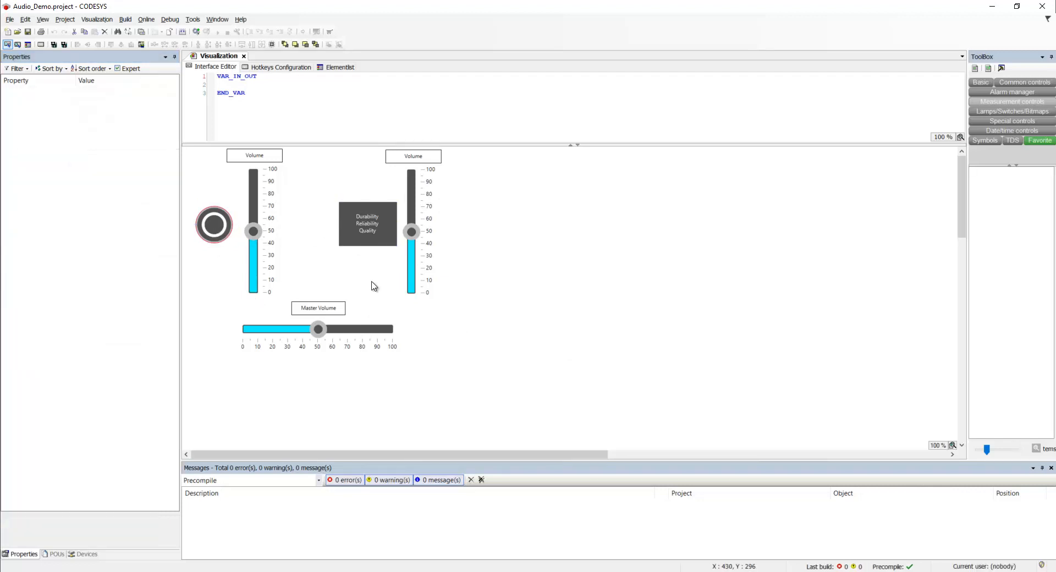
{"action": "mouse_move", "coordinate": [374, 284]}
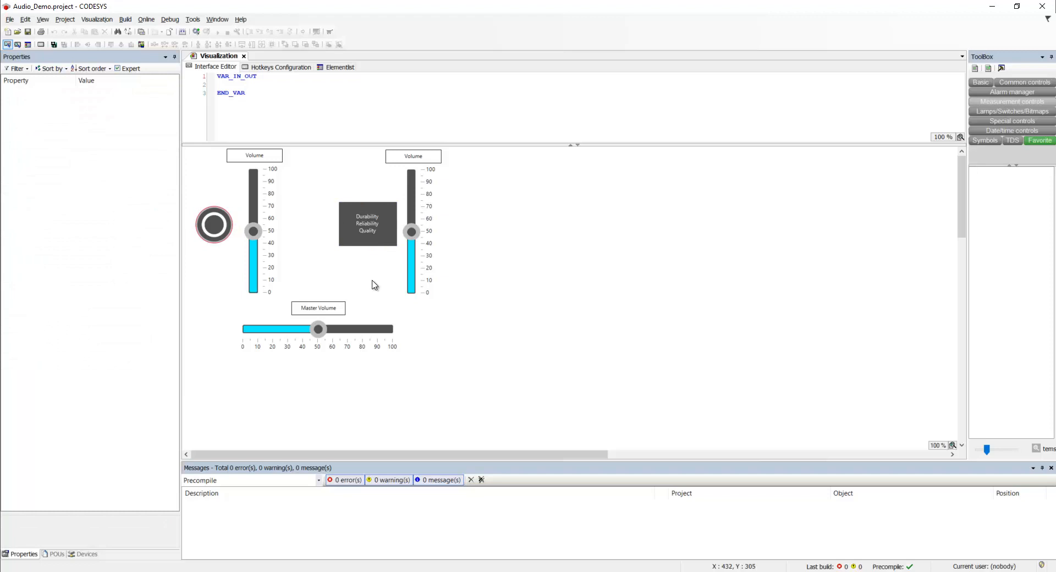
{"action": "left_click", "coordinate": [86, 554]}
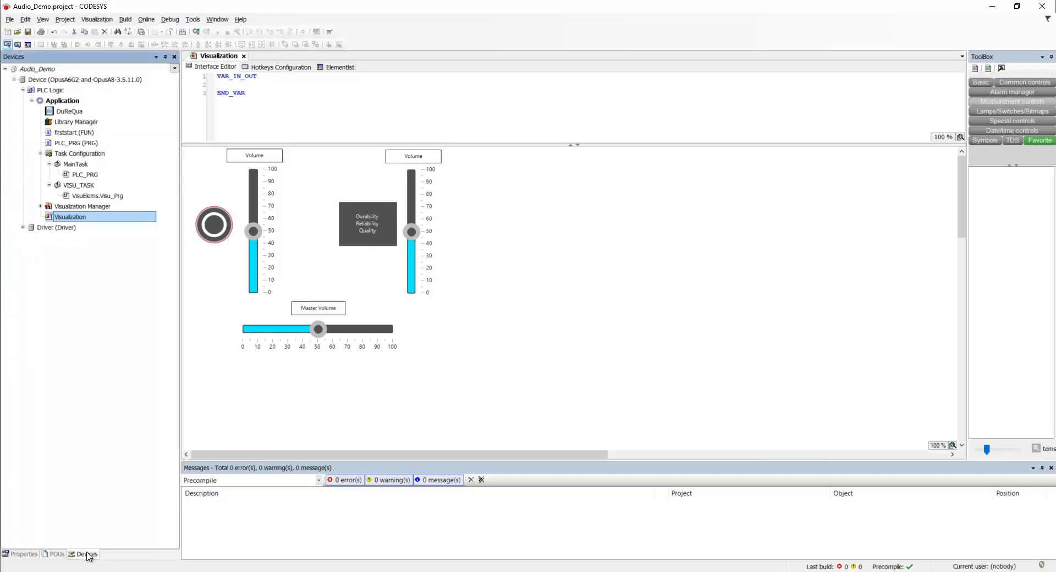
{"action": "left_click", "coordinate": [72, 132]}
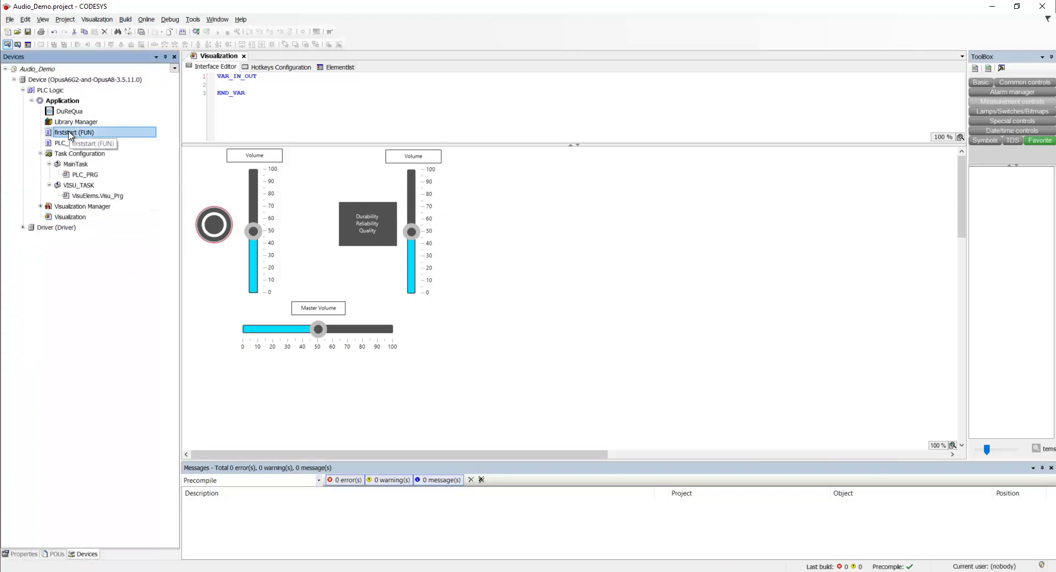
Step: Open firststart, then Task Configuration's System Events showing PrepareStart calling firststart
{"action": "double_click", "coordinate": [74, 132]}
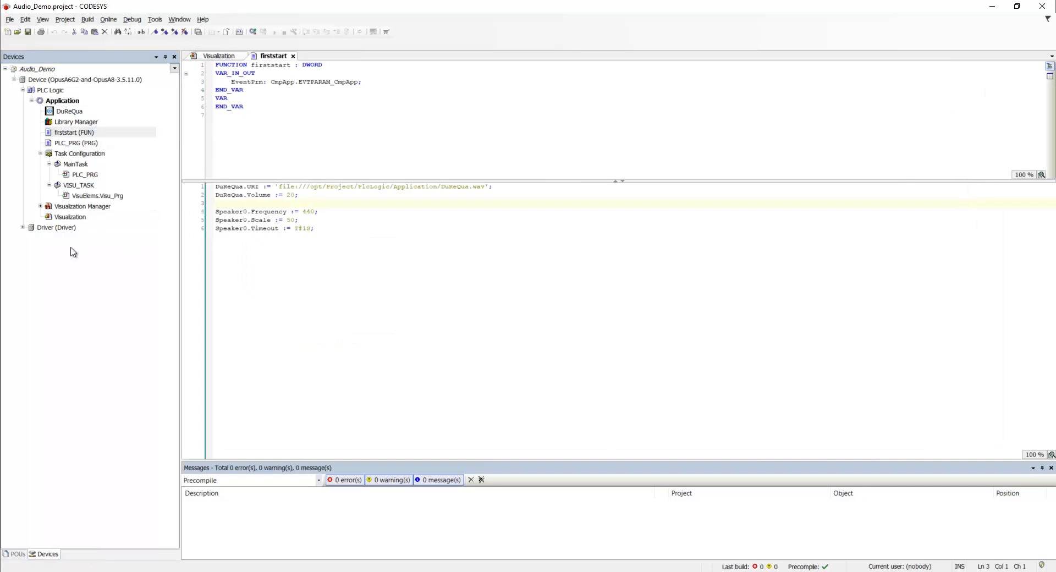
{"action": "left_click", "coordinate": [80, 153]}
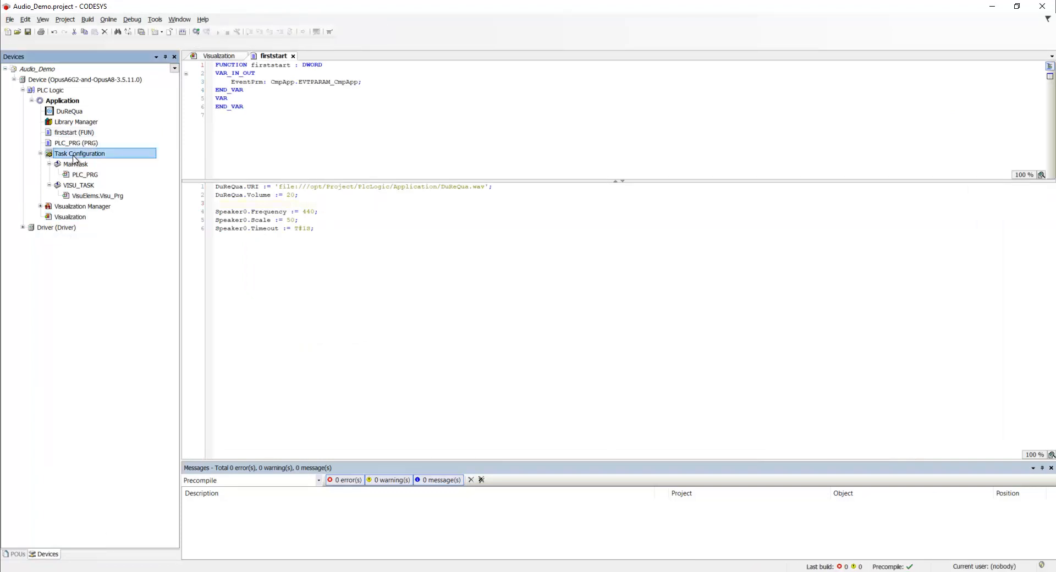
{"action": "double_click", "coordinate": [78, 153]}
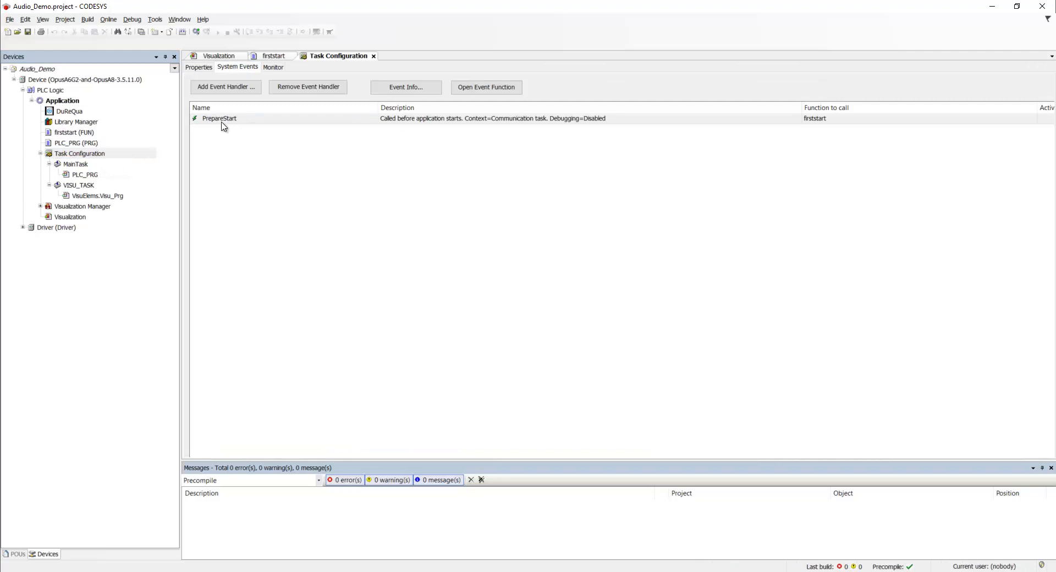
{"action": "mouse_move", "coordinate": [241, 125]}
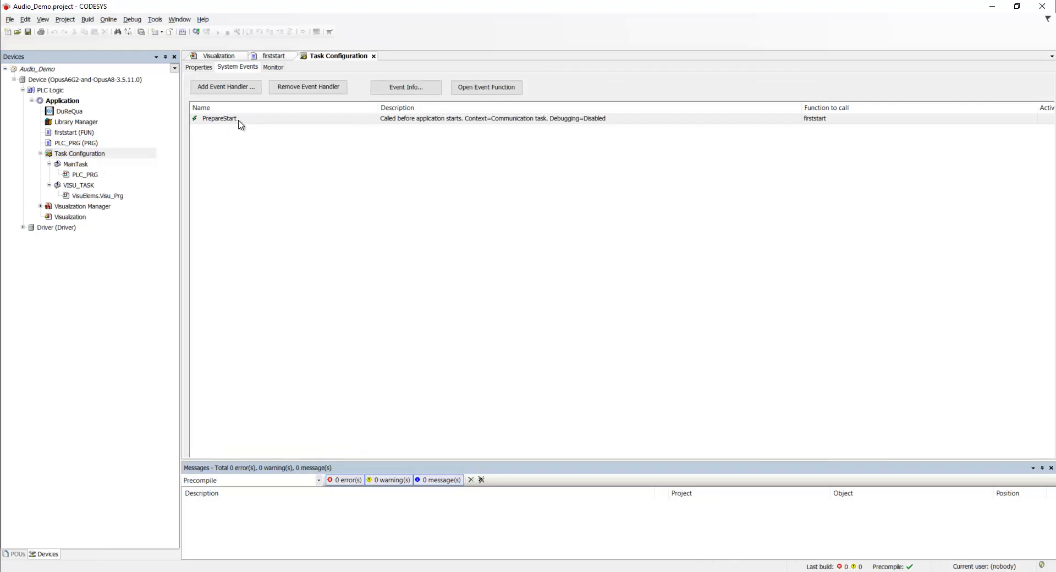
{"action": "mouse_move", "coordinate": [513, 130]}
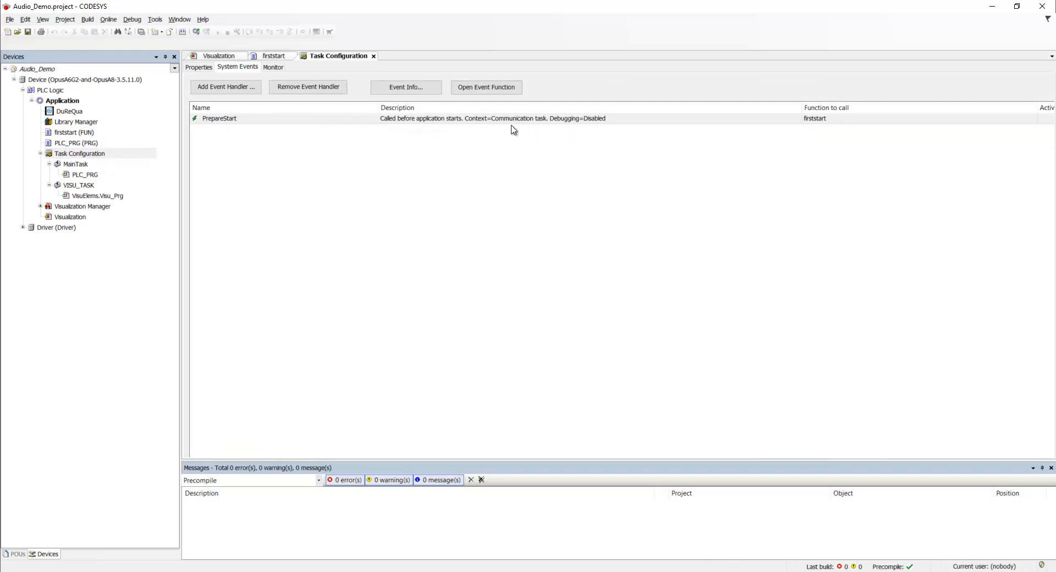
{"action": "mouse_move", "coordinate": [209, 33]}
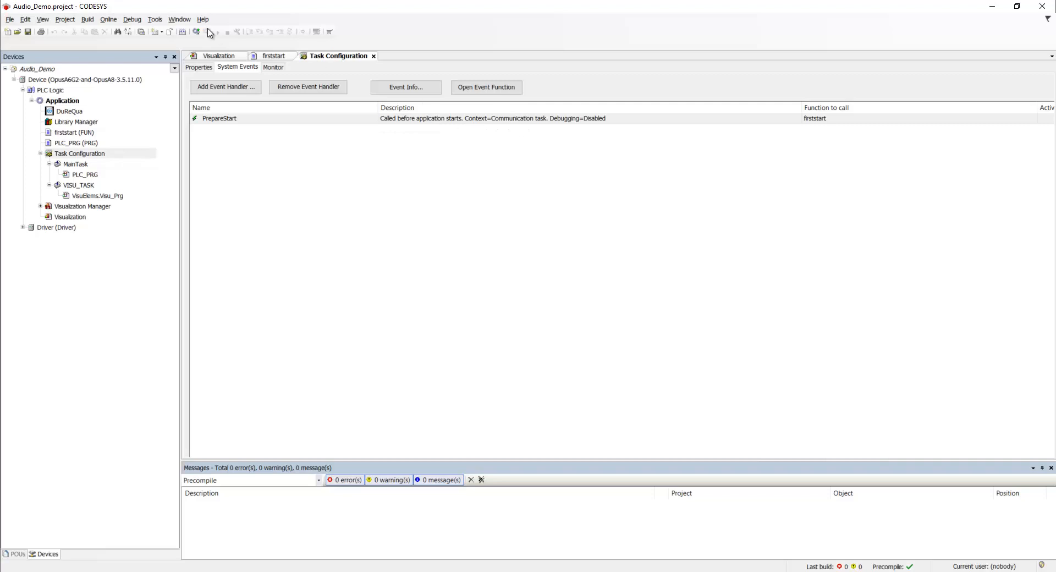
Step: Review the DuReQua sound file path in firststart and its Visualization element
{"action": "left_click", "coordinate": [273, 57]}
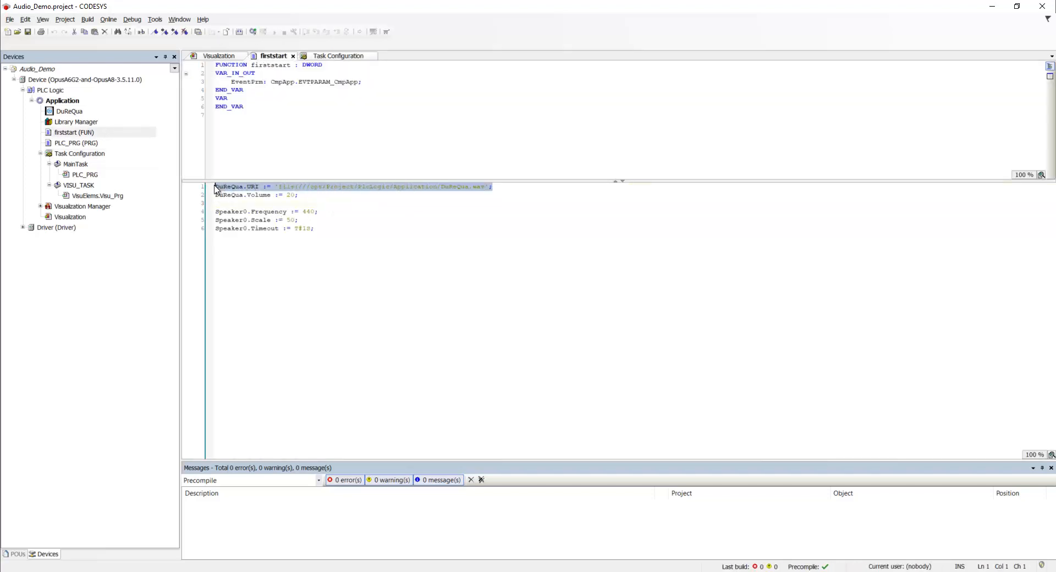
{"action": "left_click", "coordinate": [460, 194]}
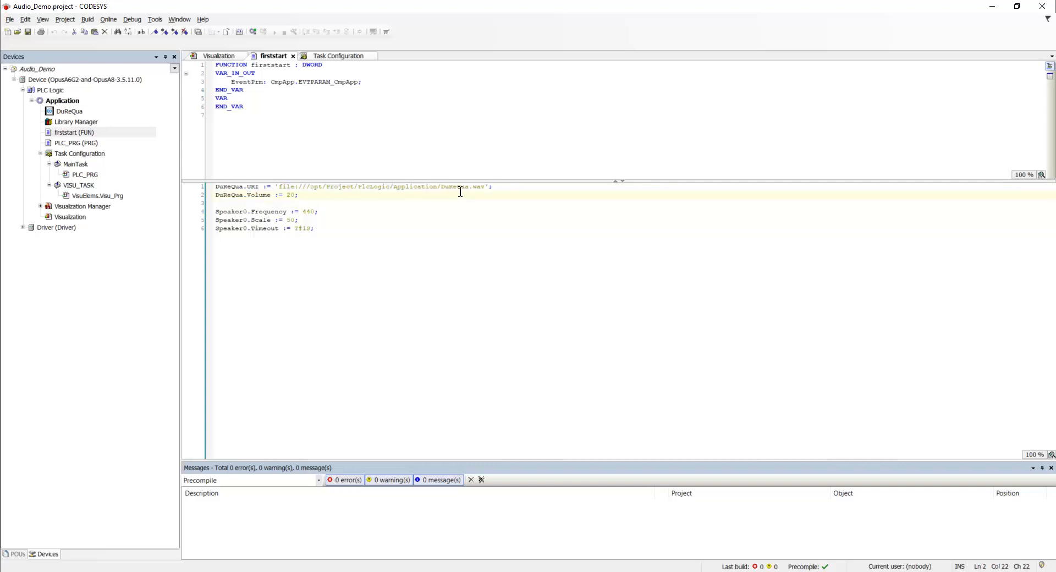
{"action": "double_click", "coordinate": [463, 187]}
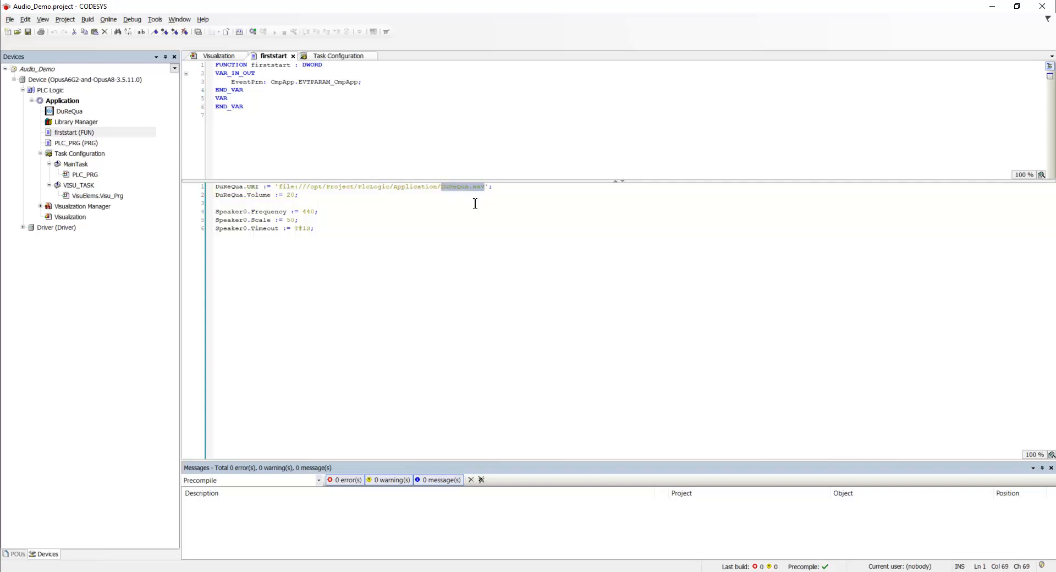
{"action": "left_click", "coordinate": [493, 187]}
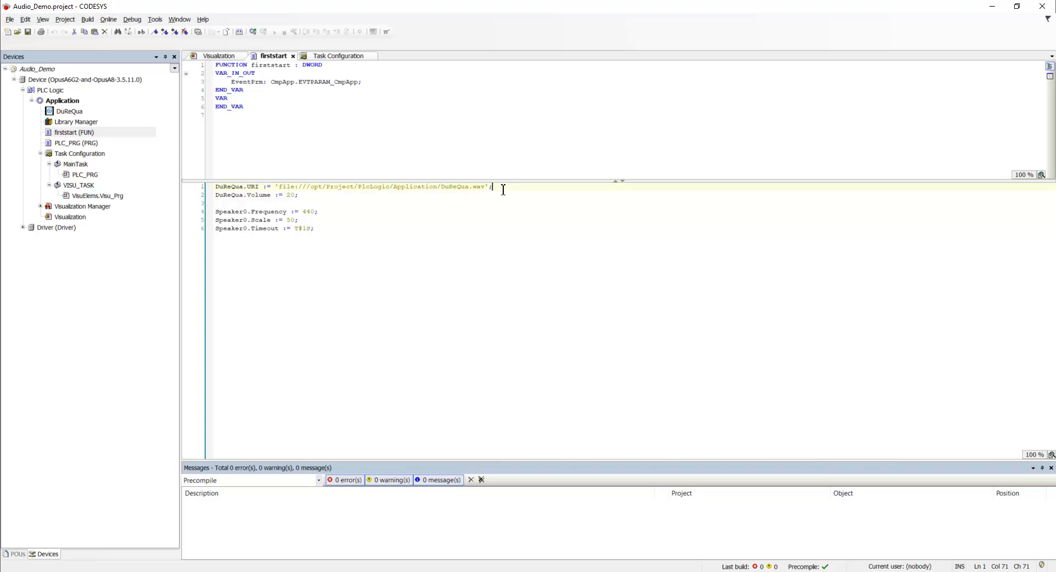
{"action": "left_click", "coordinate": [219, 55]}
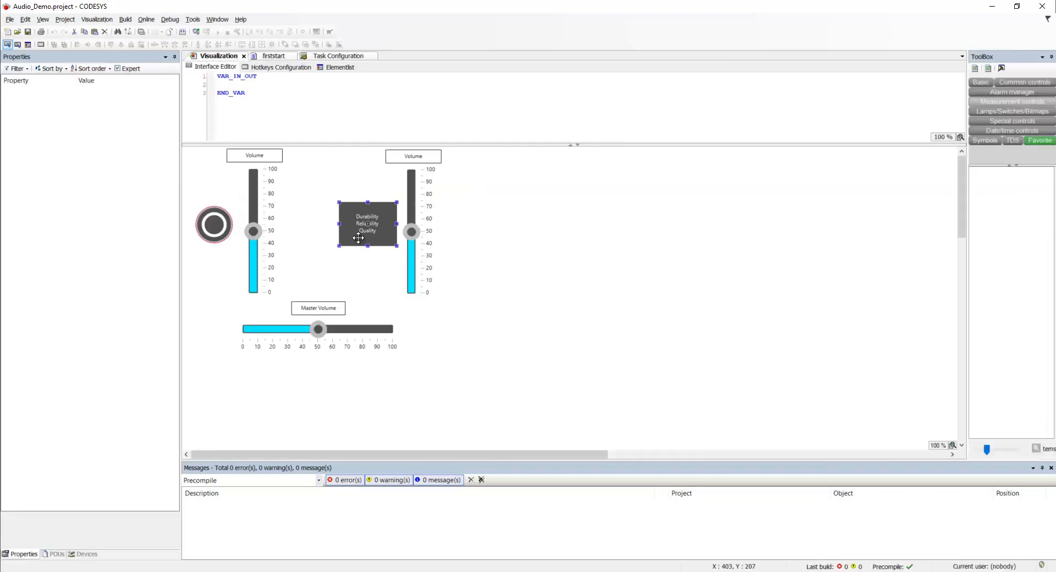
{"action": "left_click", "coordinate": [273, 55]}
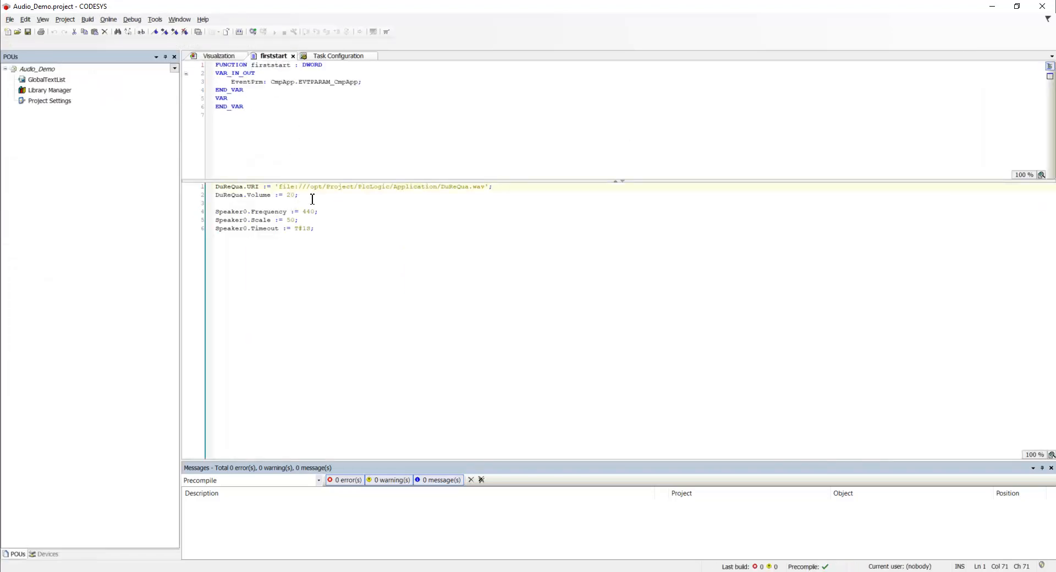
Step: Review the DuReQua volume and Speaker0 timeout lines, ending on the Visualization screen
{"action": "triple_click", "coordinate": [255, 194]}
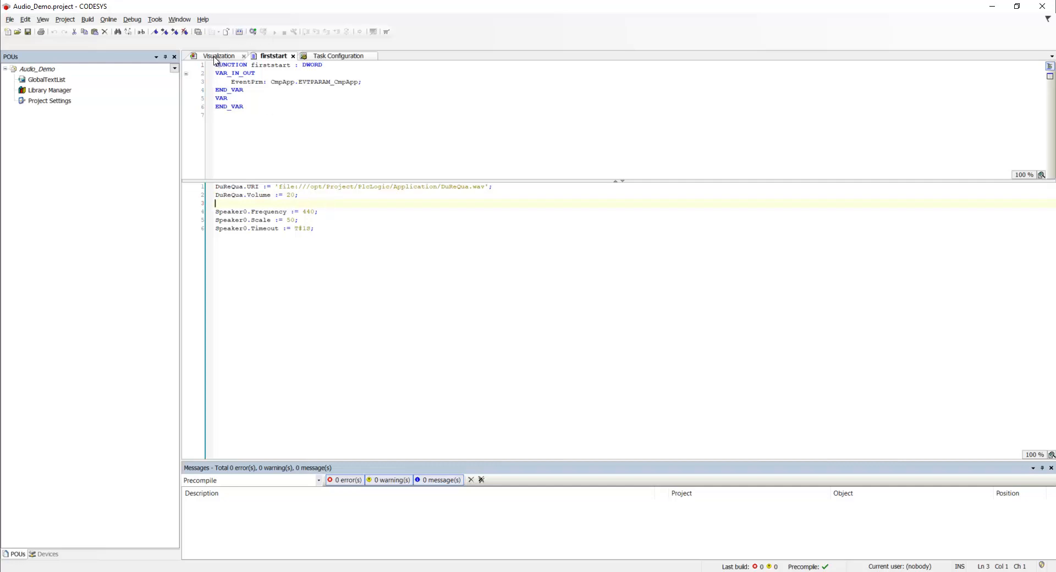
{"action": "left_click", "coordinate": [219, 55]}
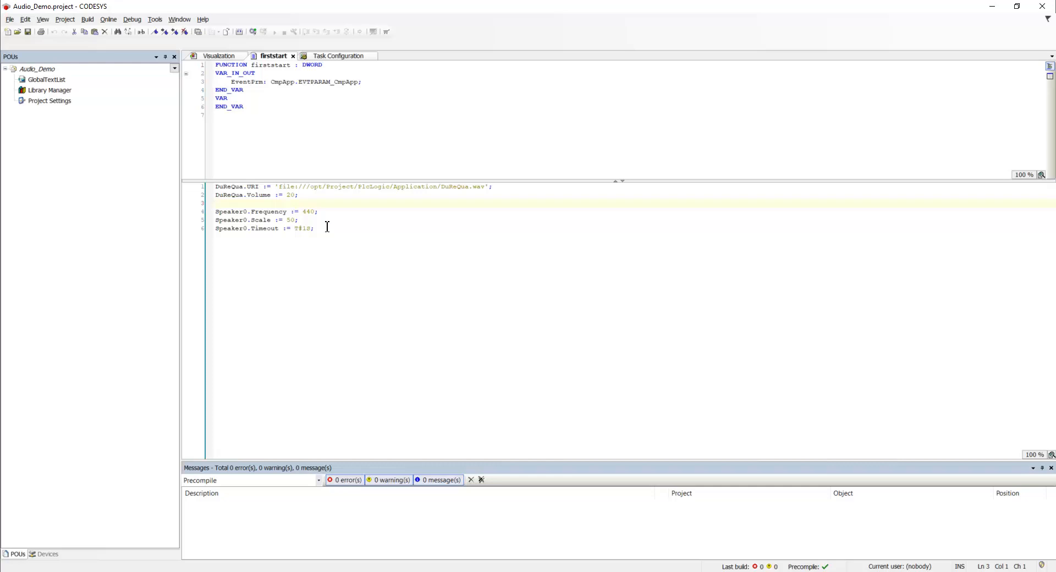
{"action": "left_click", "coordinate": [215, 203]}
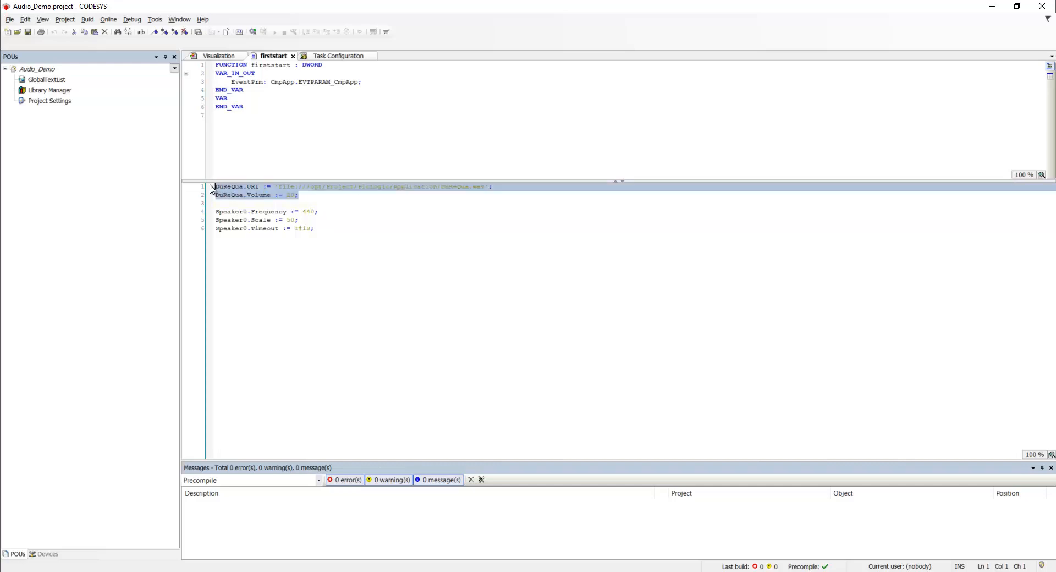
{"action": "left_click", "coordinate": [299, 195]}
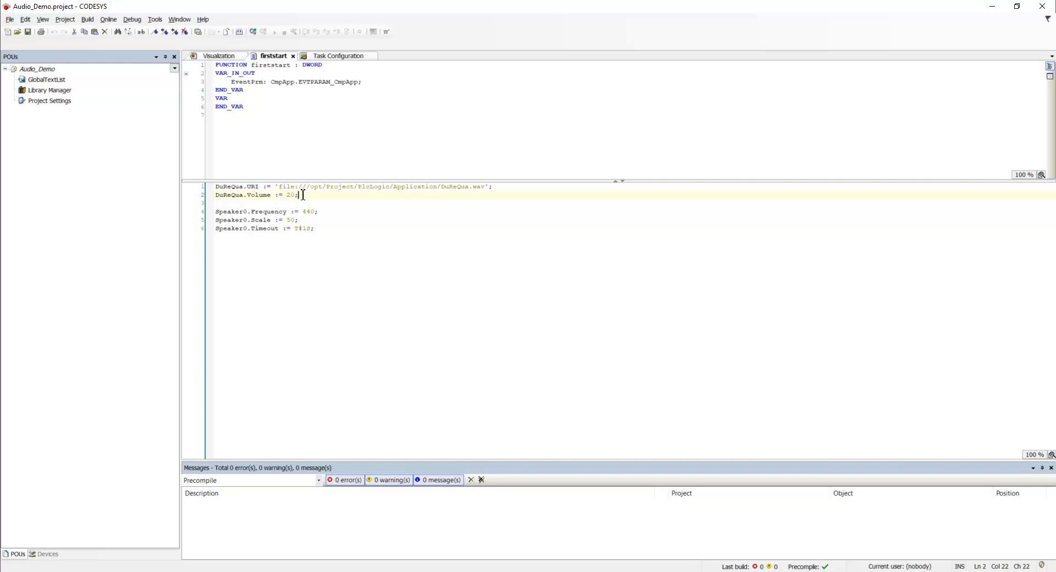
{"action": "mouse_move", "coordinate": [325, 228]}
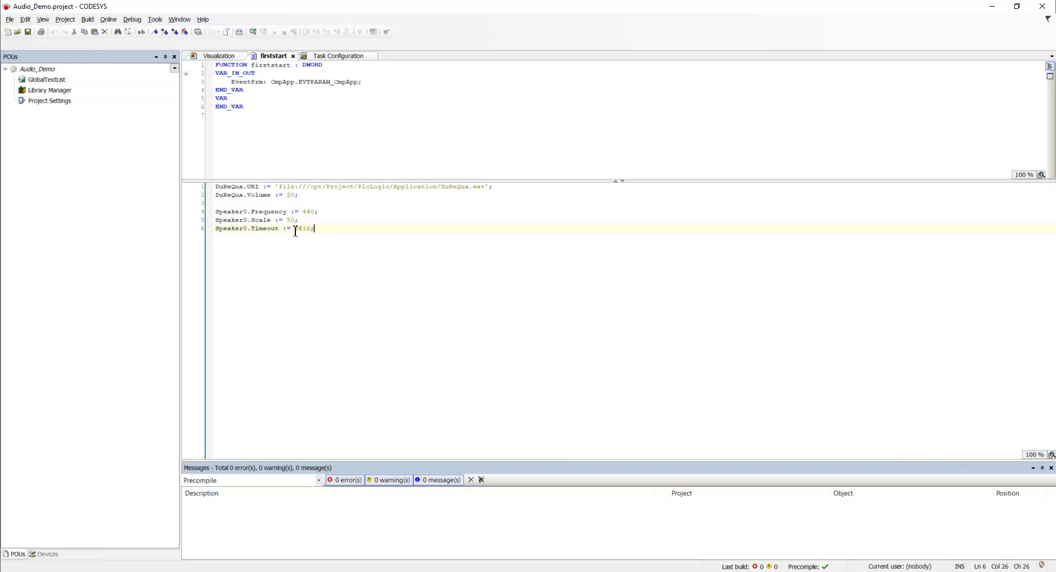
{"action": "left_click", "coordinate": [317, 228]}
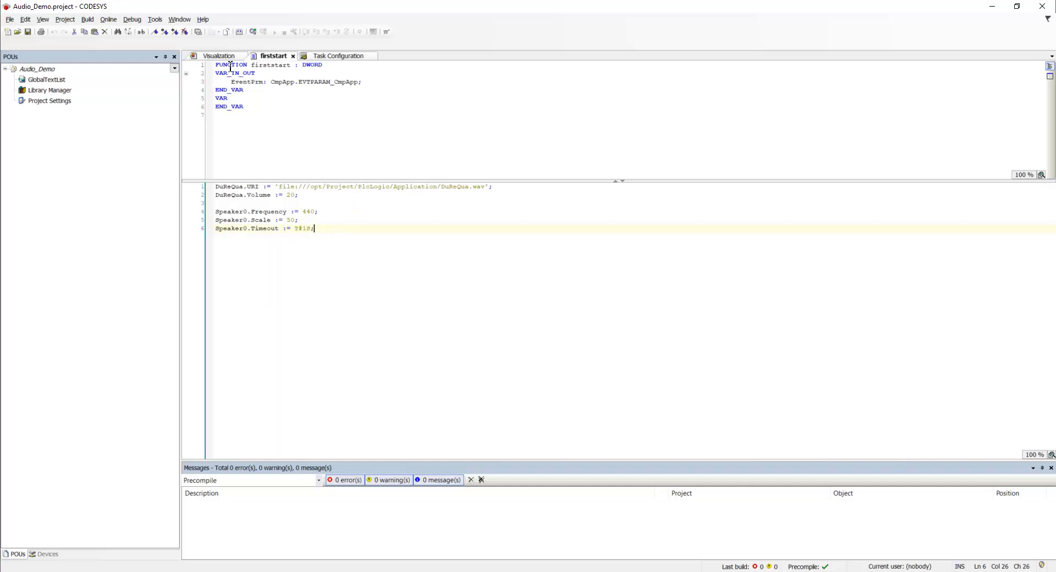
{"action": "left_click", "coordinate": [219, 55]}
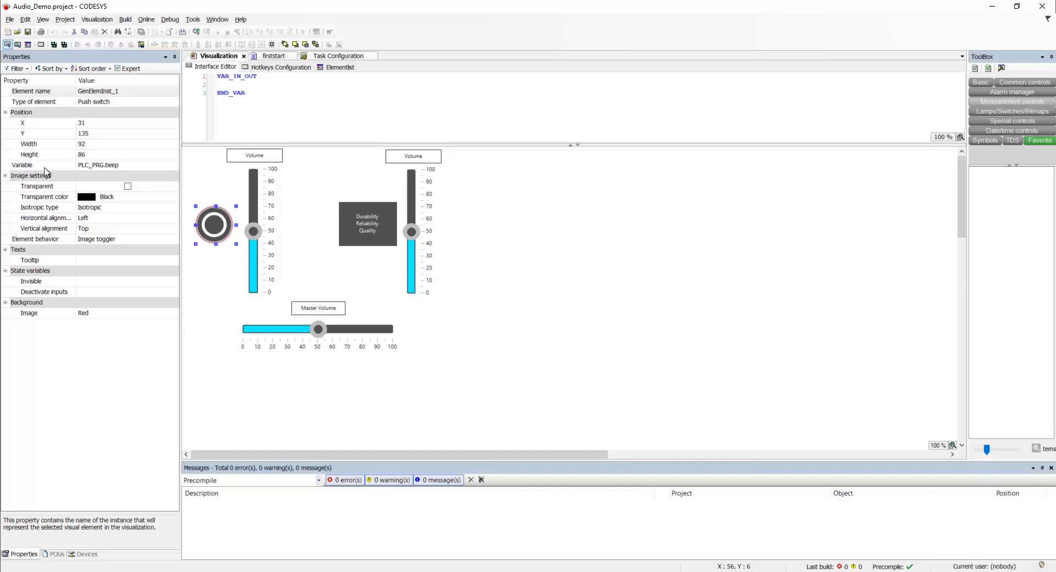
{"action": "mouse_move", "coordinate": [93, 171]}
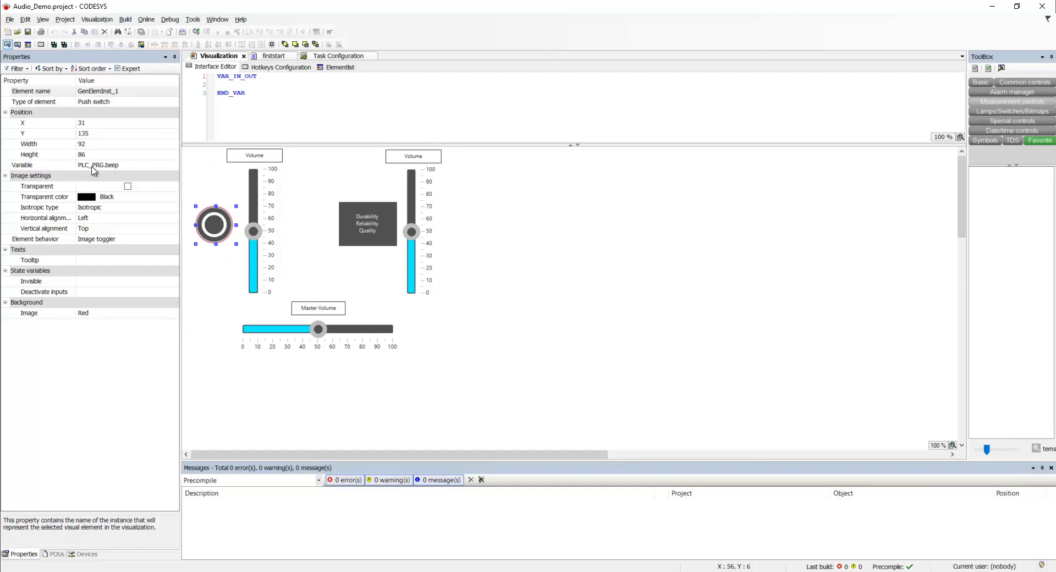
{"action": "mouse_move", "coordinate": [118, 171]}
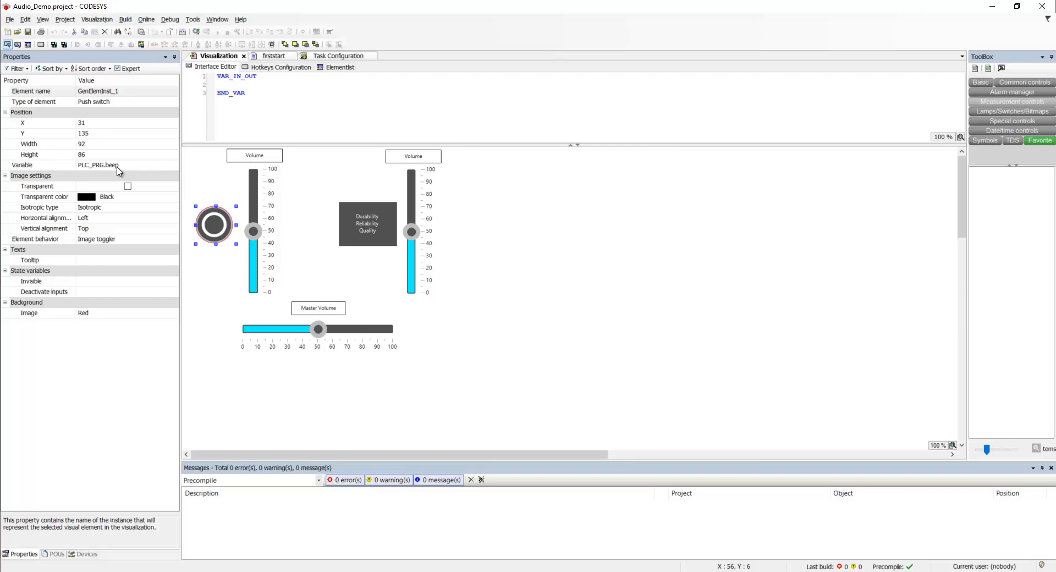
Step: Inspect the Durability Reliability Quality button's OnMouseClick action: PLC_PRG.durequa_trigger := true
{"action": "left_click", "coordinate": [367, 223]}
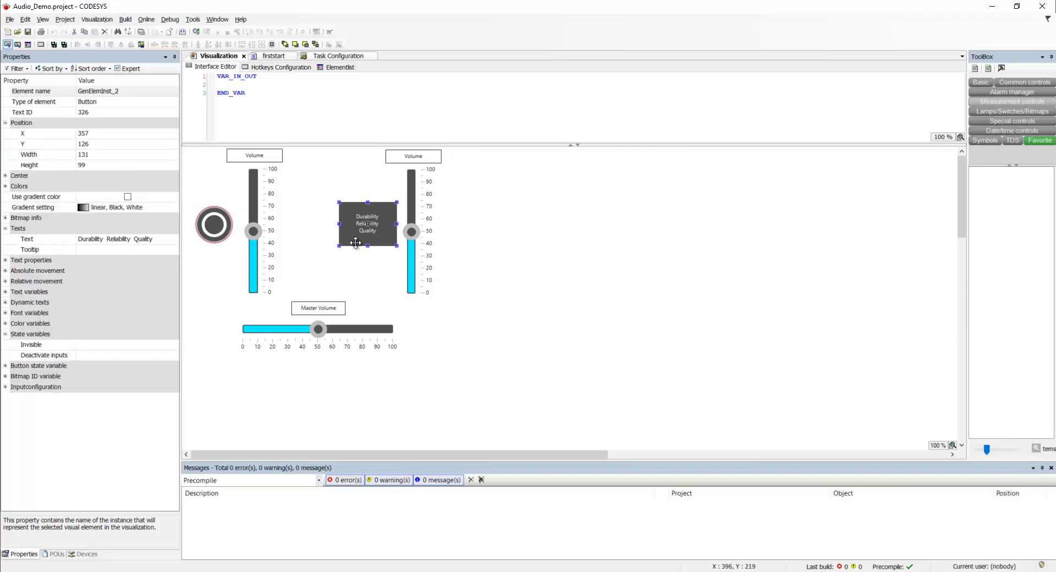
{"action": "mouse_move", "coordinate": [12, 396]}
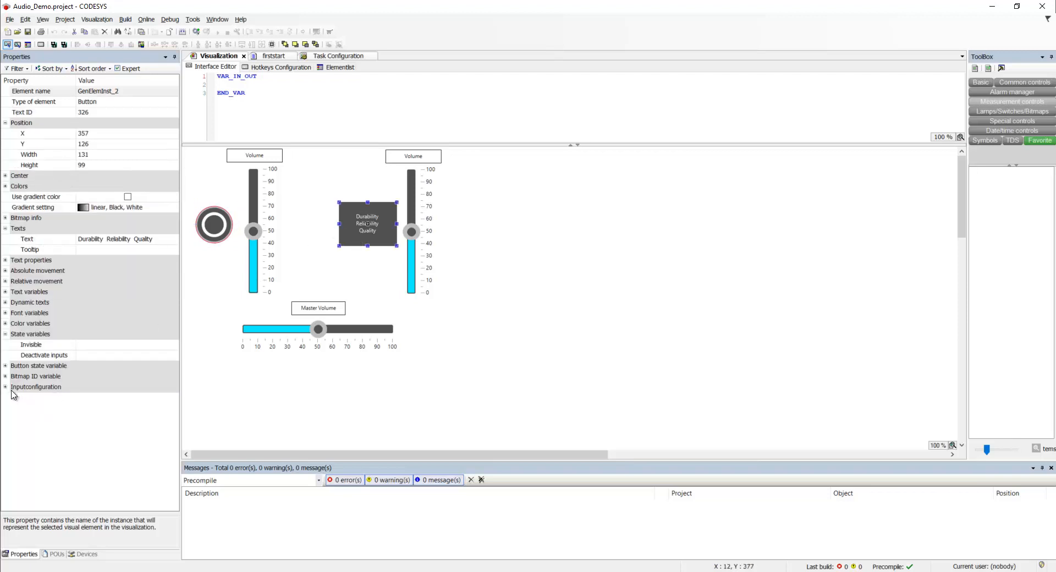
{"action": "left_click", "coordinate": [6, 386]}
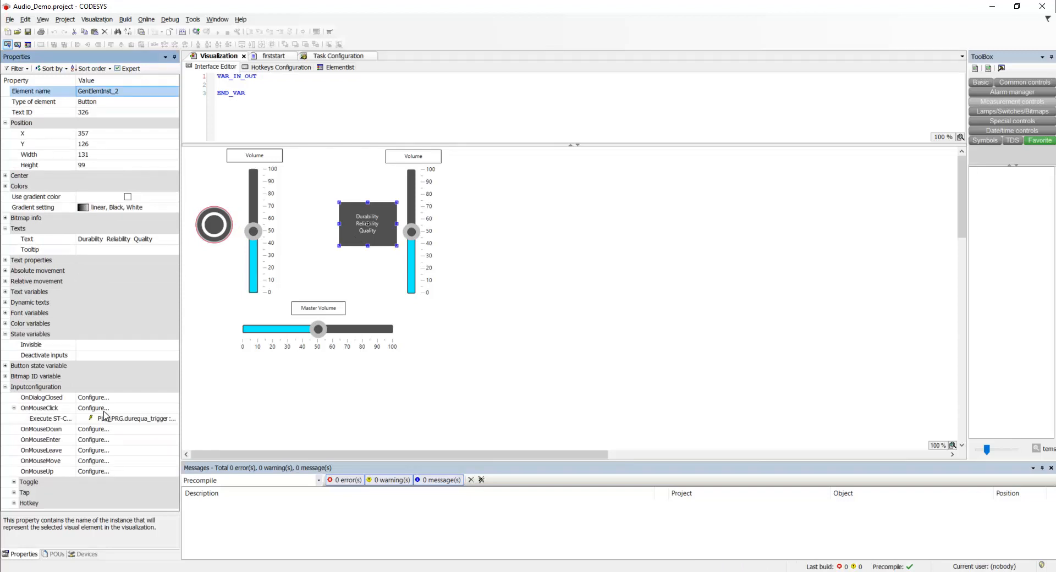
{"action": "left_click", "coordinate": [93, 407]}
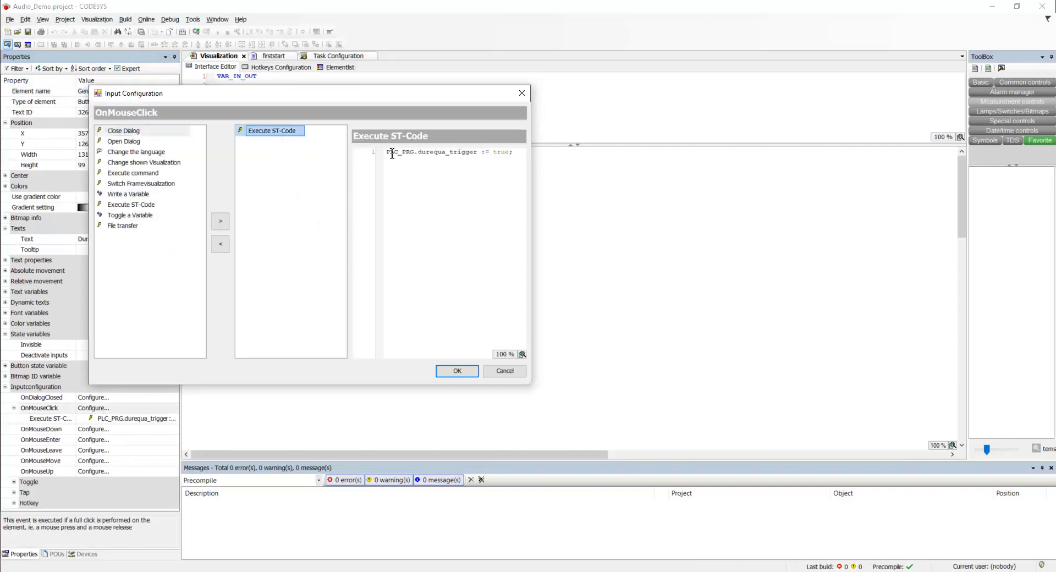
{"action": "mouse_move", "coordinate": [444, 156]}
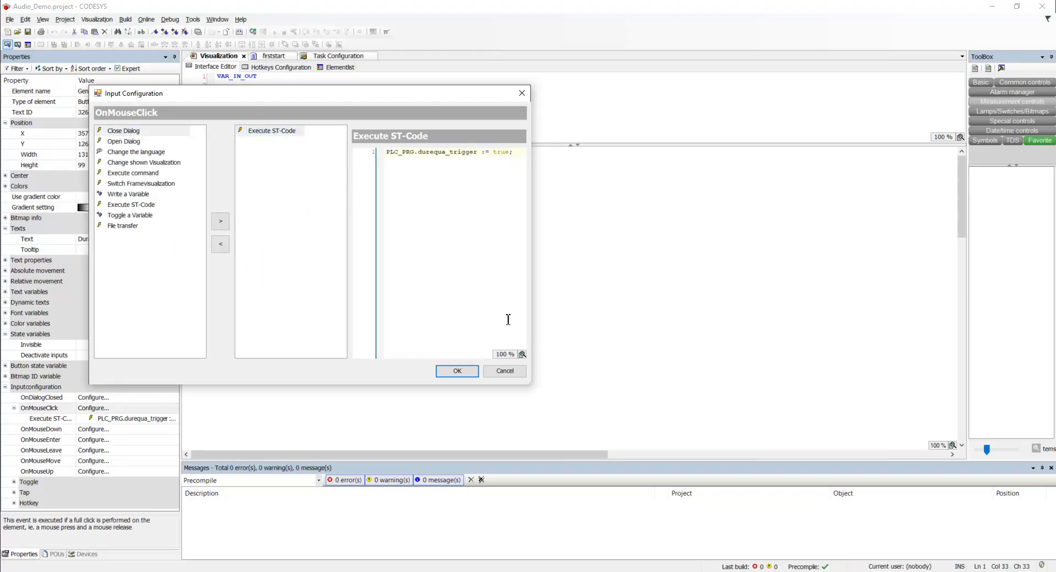
{"action": "left_click", "coordinate": [457, 371]}
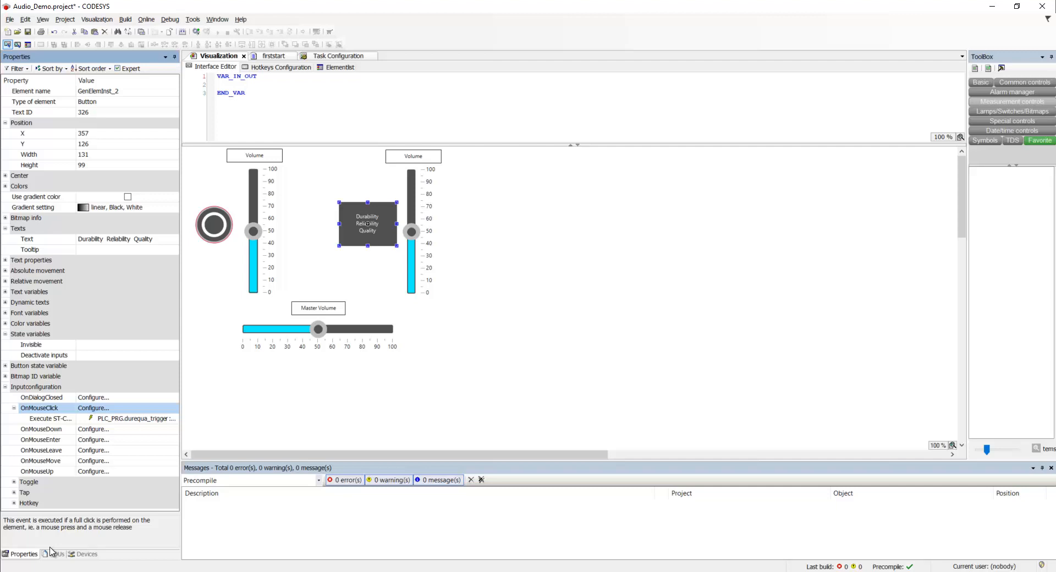
{"action": "left_click", "coordinate": [87, 554]}
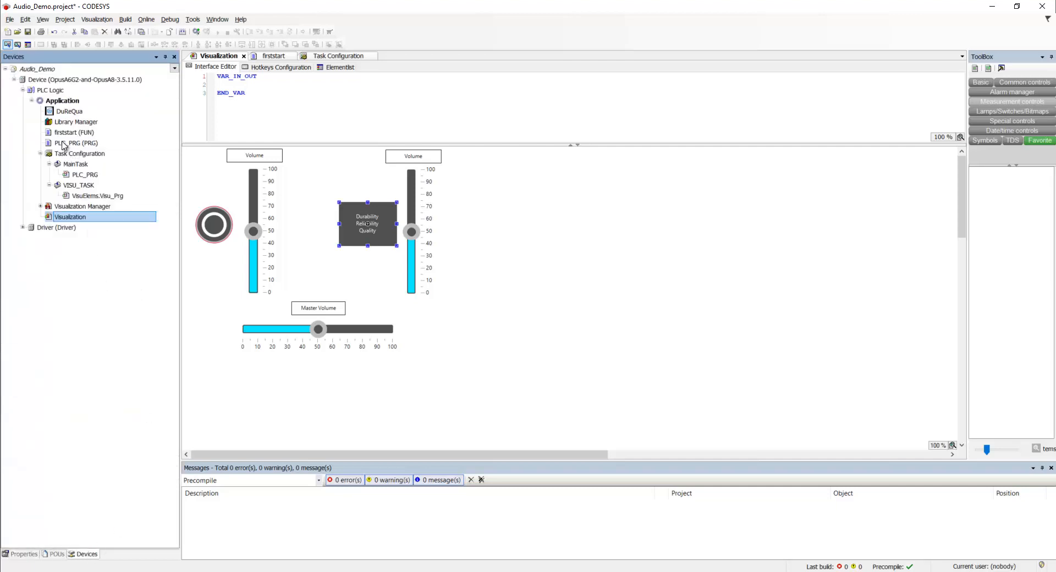
Step: Open PLC_PRG and review its volume declarations, F1.fEdge condition and Speaker0.Trigger call
{"action": "double_click", "coordinate": [75, 143]}
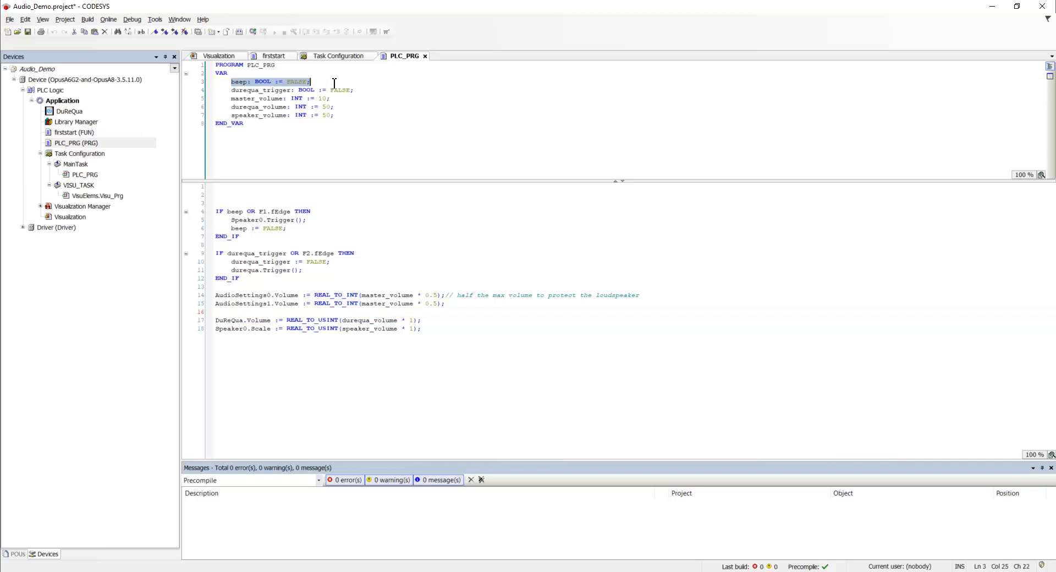
{"action": "left_click", "coordinate": [354, 90]}
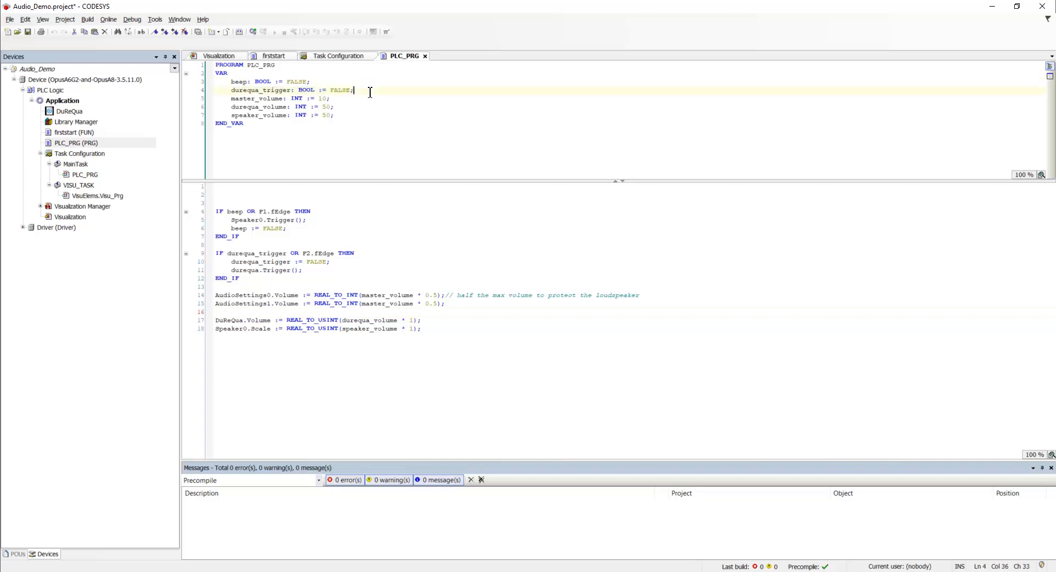
{"action": "left_click_drag", "start_coordinate": [354, 90], "coordinate": [349, 115]}
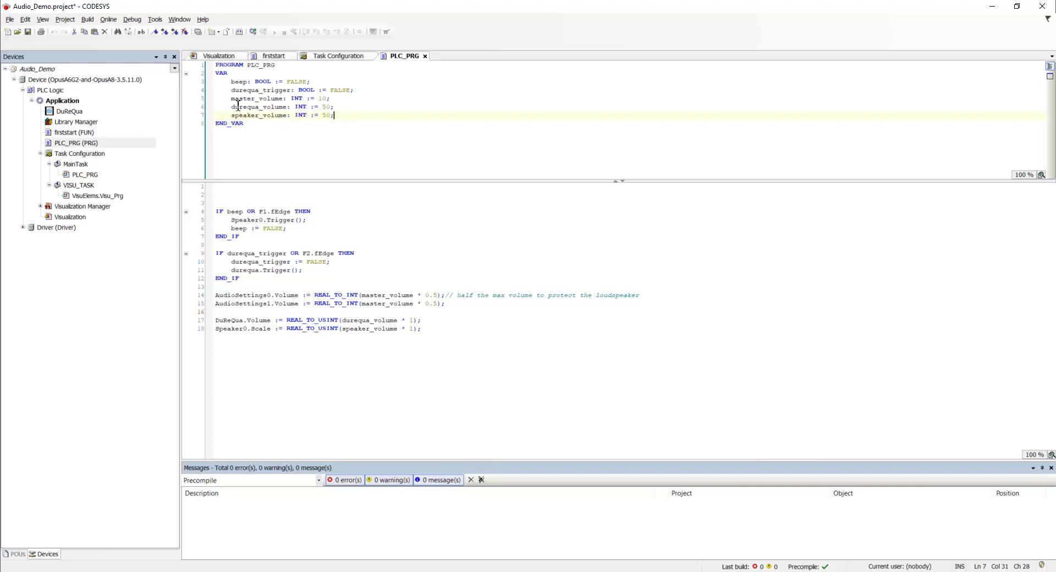
{"action": "left_click", "coordinate": [216, 244]}
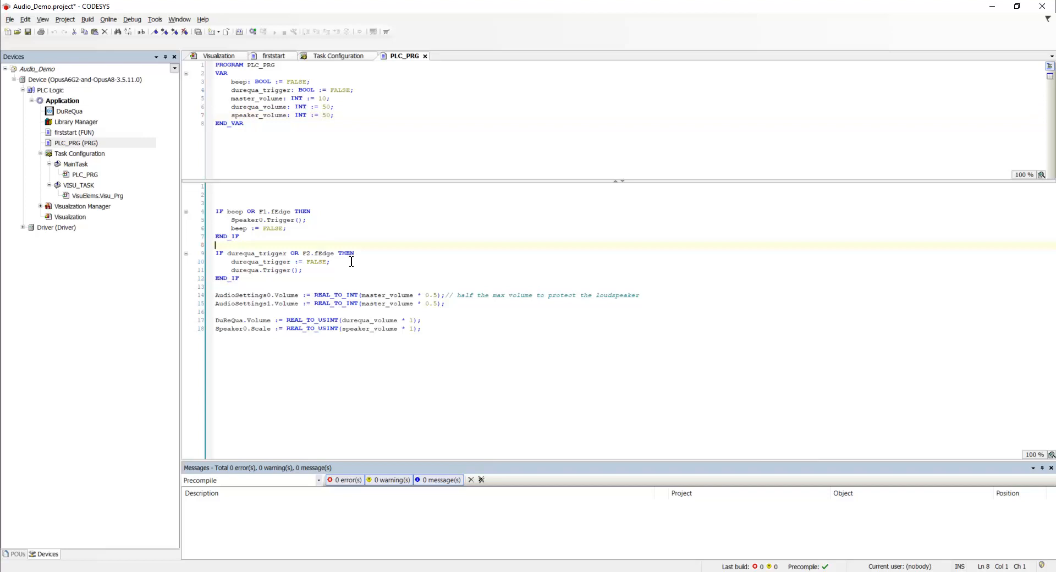
{"action": "mouse_move", "coordinate": [267, 237]}
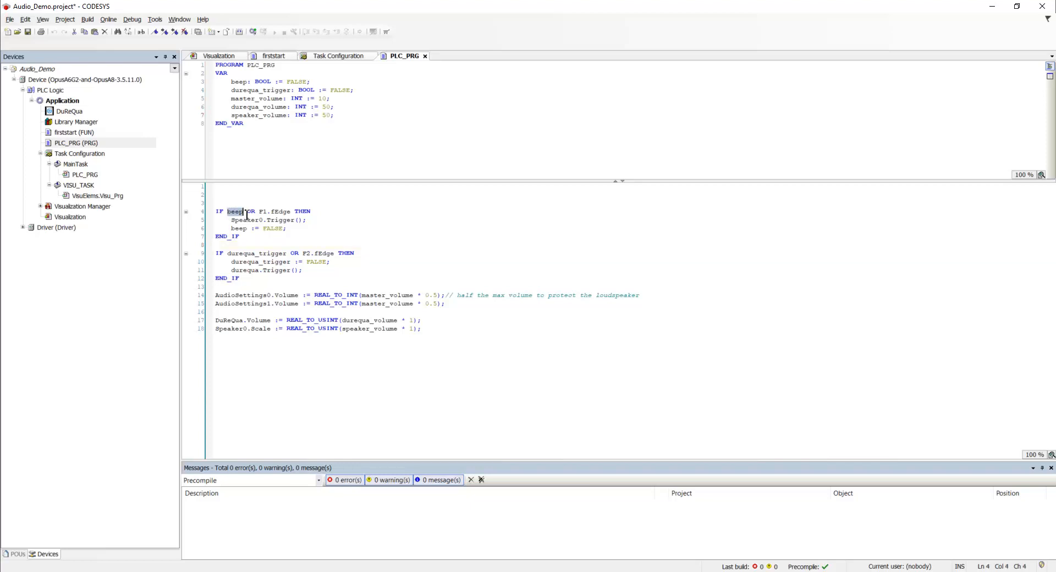
{"action": "double_click", "coordinate": [275, 210]}
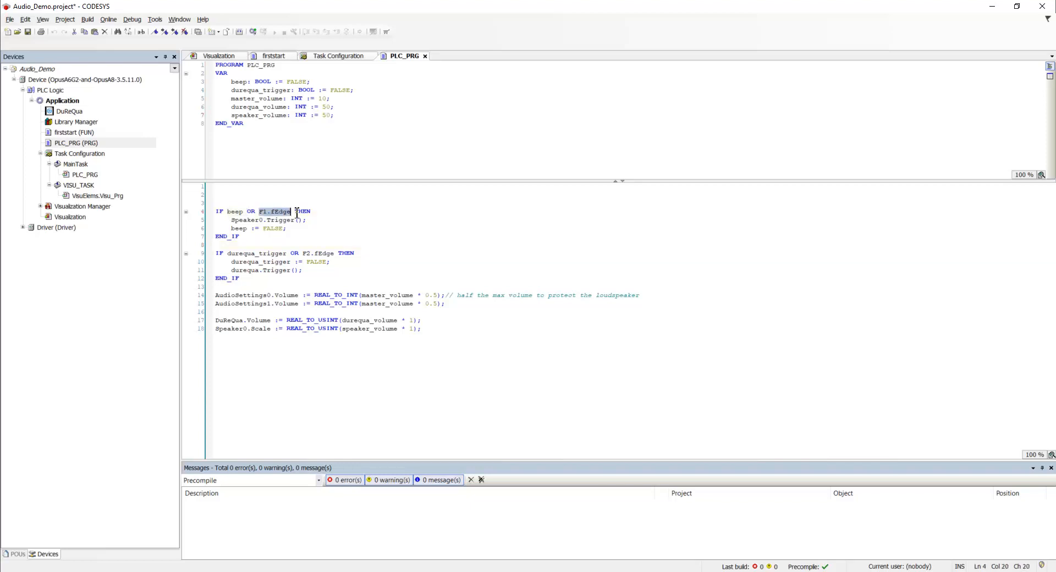
{"action": "left_click", "coordinate": [315, 219]}
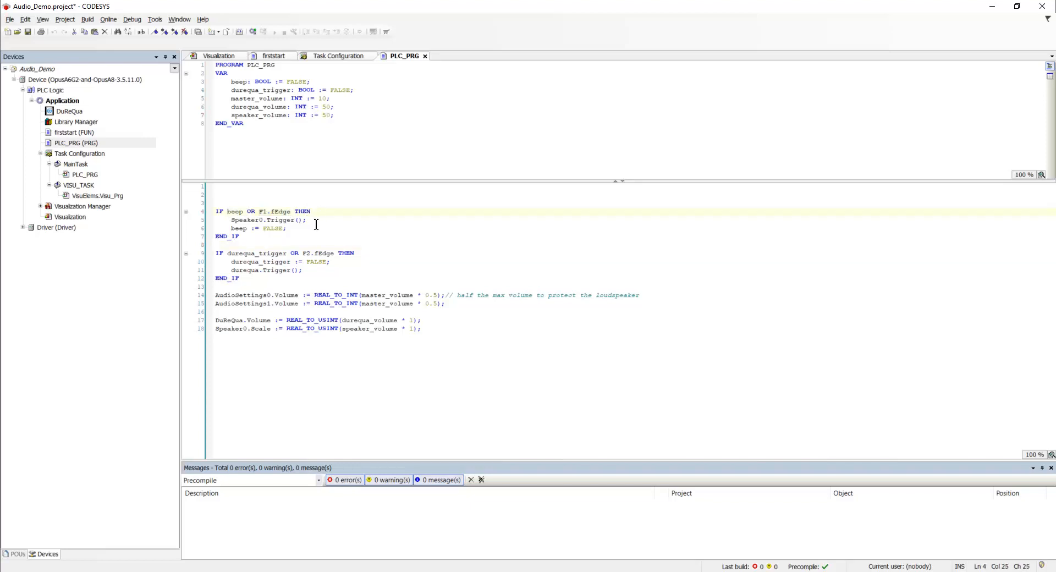
{"action": "double_click", "coordinate": [268, 220]}
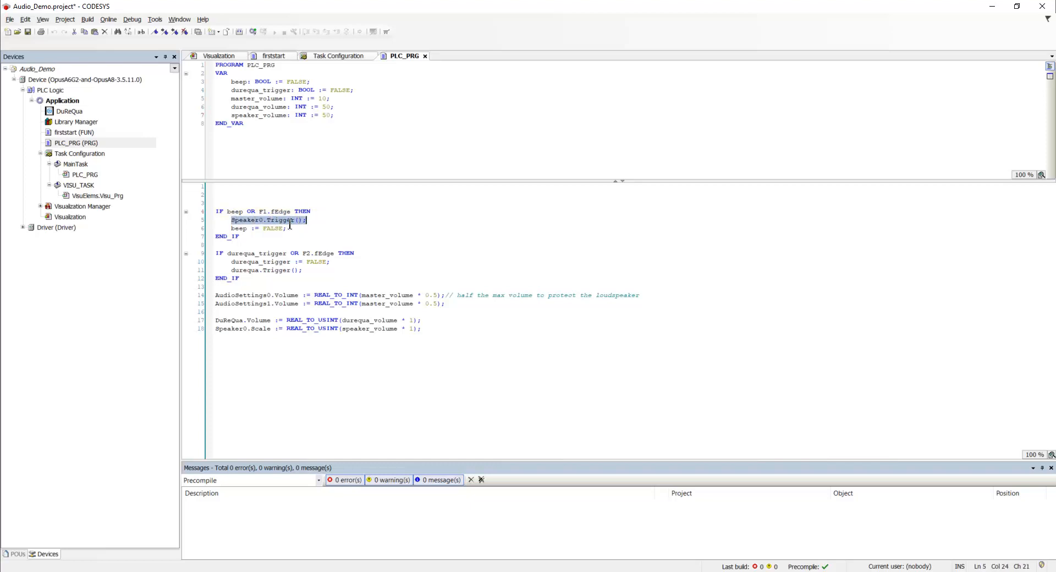
Step: Expand Driver > Speaker to reveal Speaker0 and check firststart's speaker timeout value
{"action": "left_click", "coordinate": [22, 228]}
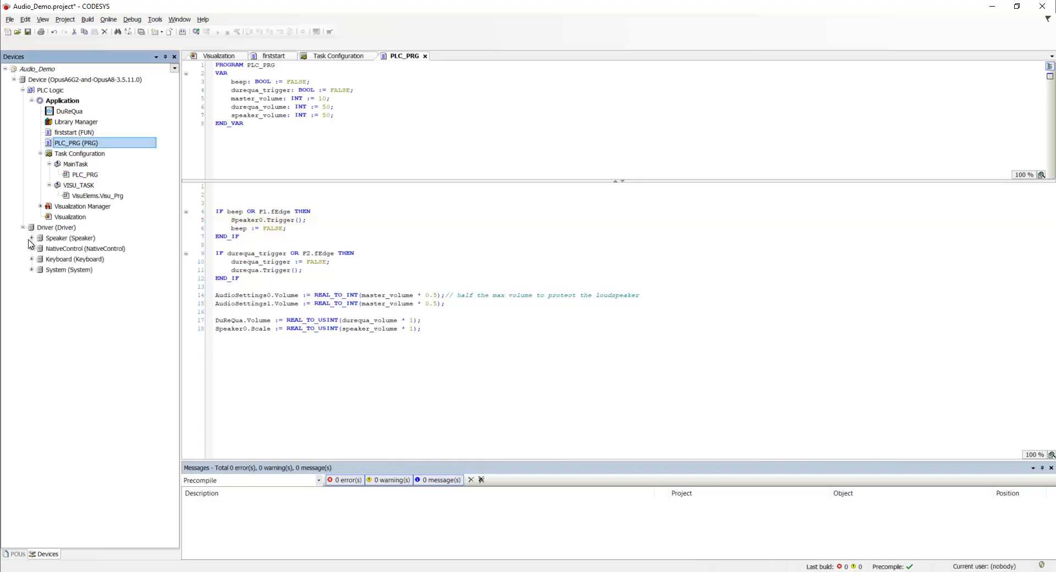
{"action": "left_click", "coordinate": [31, 238]}
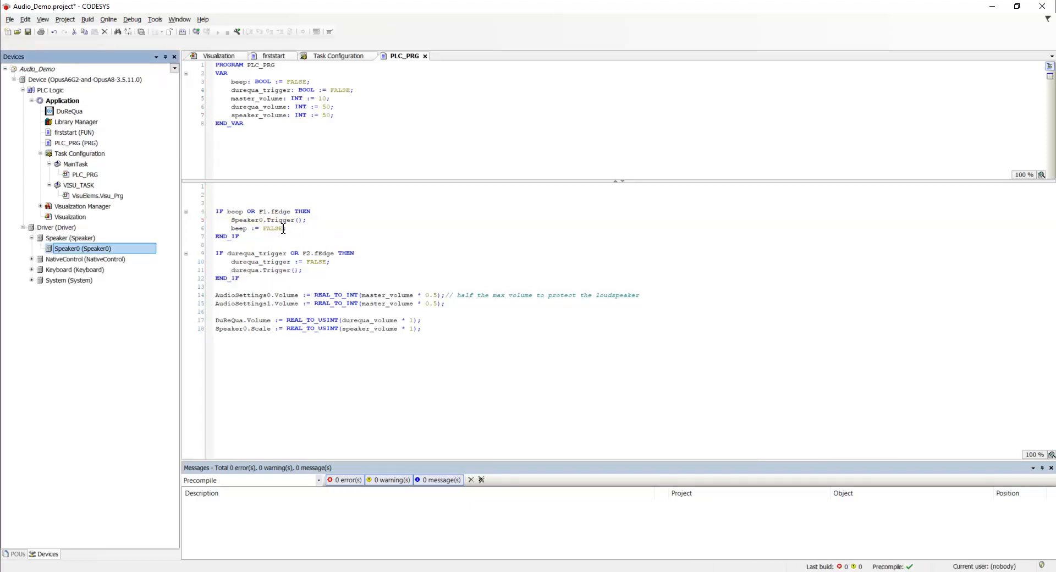
{"action": "left_click", "coordinate": [272, 56]}
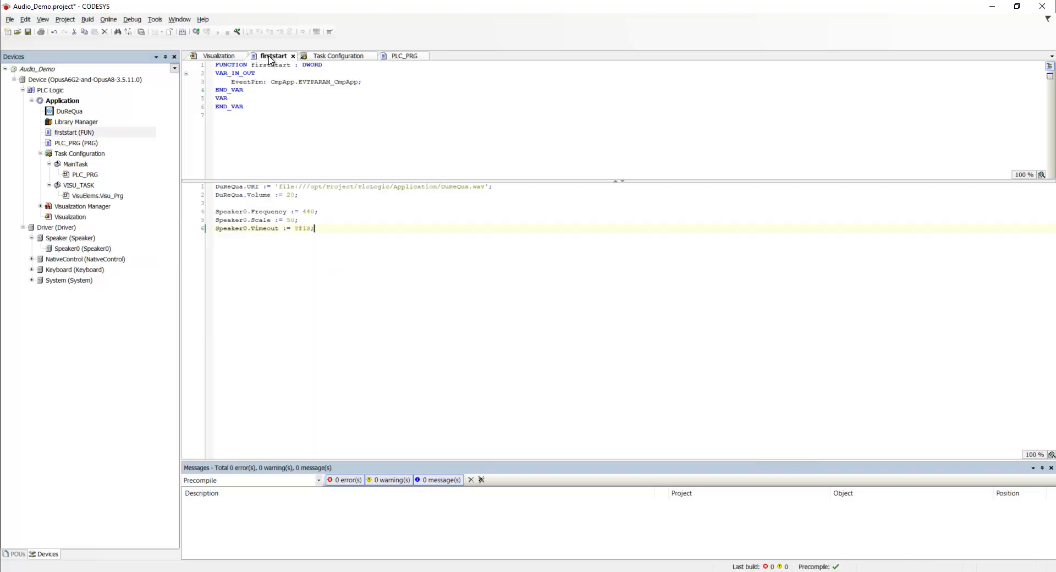
{"action": "double_click", "coordinate": [308, 211]}
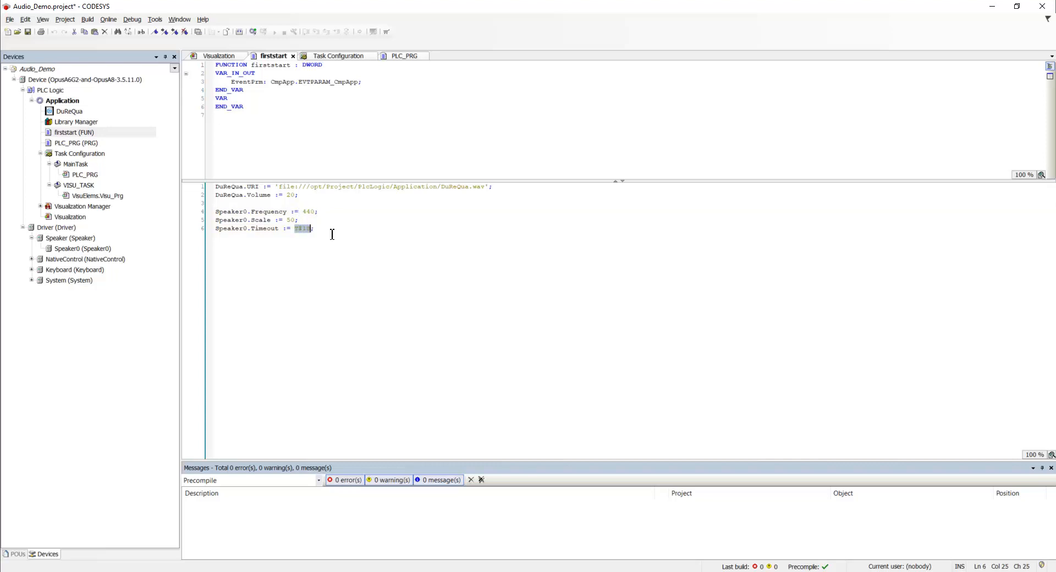
{"action": "left_click", "coordinate": [404, 55]}
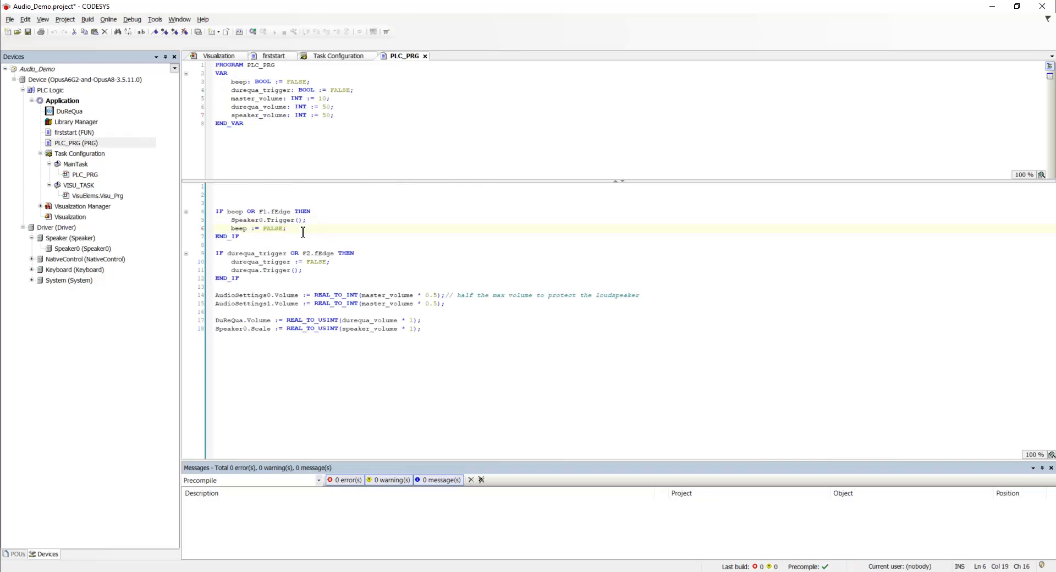
Step: Highlight durequa_trigger and F2.fEdge, and expand NativeControl to reveal DuReQua (PlayAudioFile)
{"action": "double_click", "coordinate": [256, 252]}
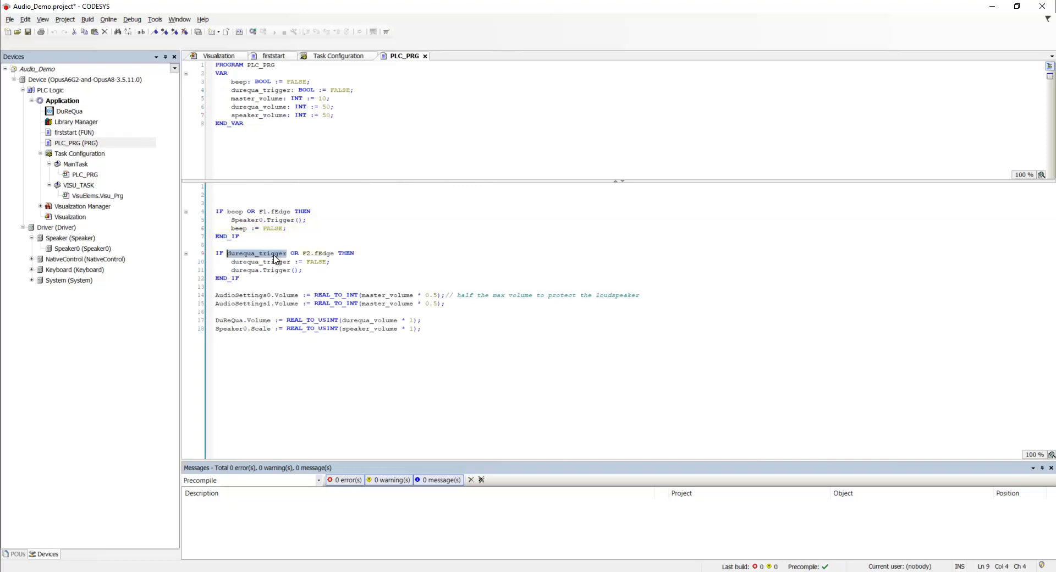
{"action": "double_click", "coordinate": [322, 252]}
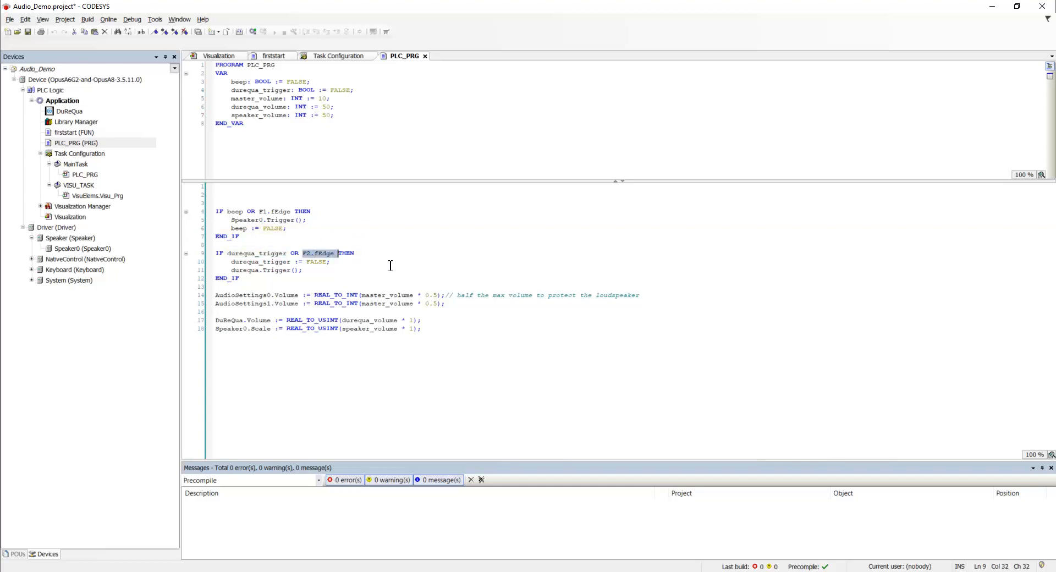
{"action": "left_click", "coordinate": [337, 261]}
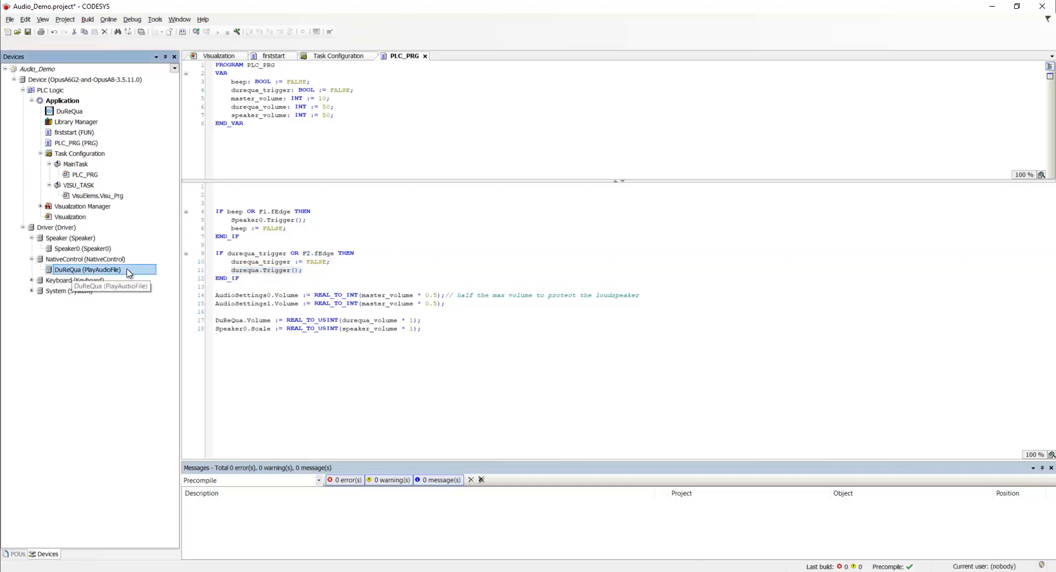
{"action": "mouse_move", "coordinate": [141, 273]}
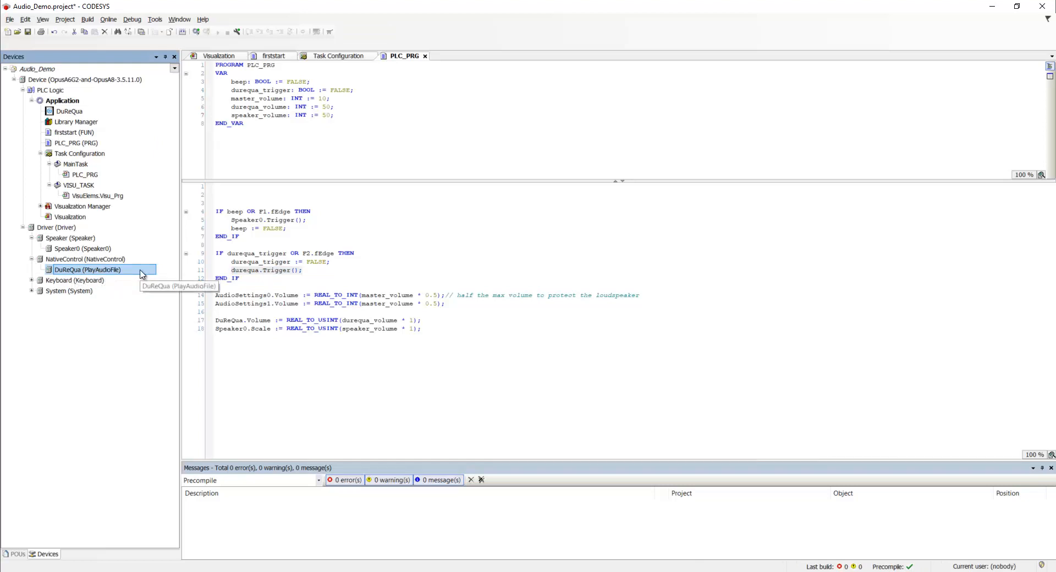
{"action": "mouse_move", "coordinate": [125, 275]}
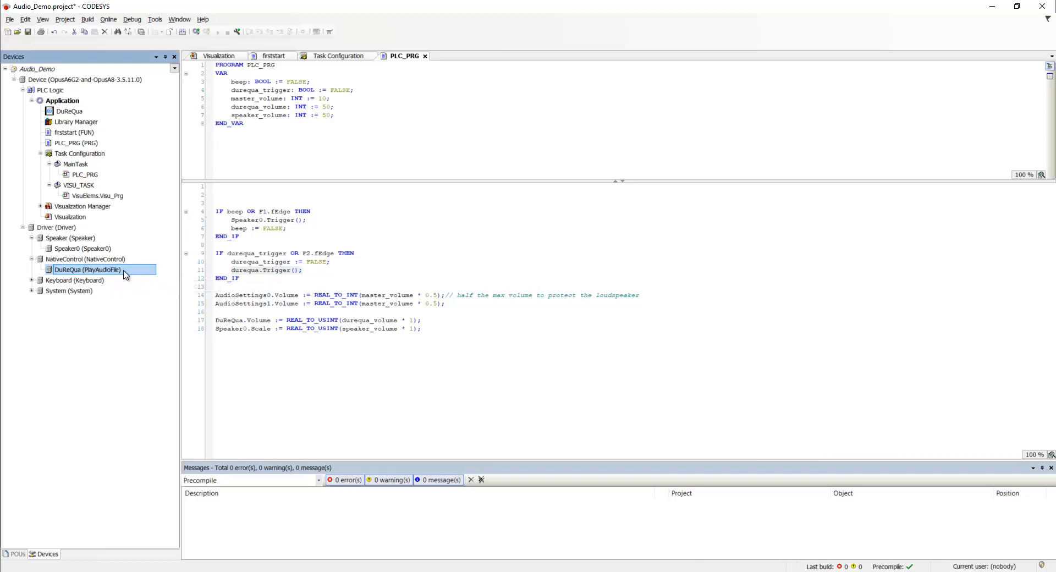
{"action": "left_click", "coordinate": [273, 56]}
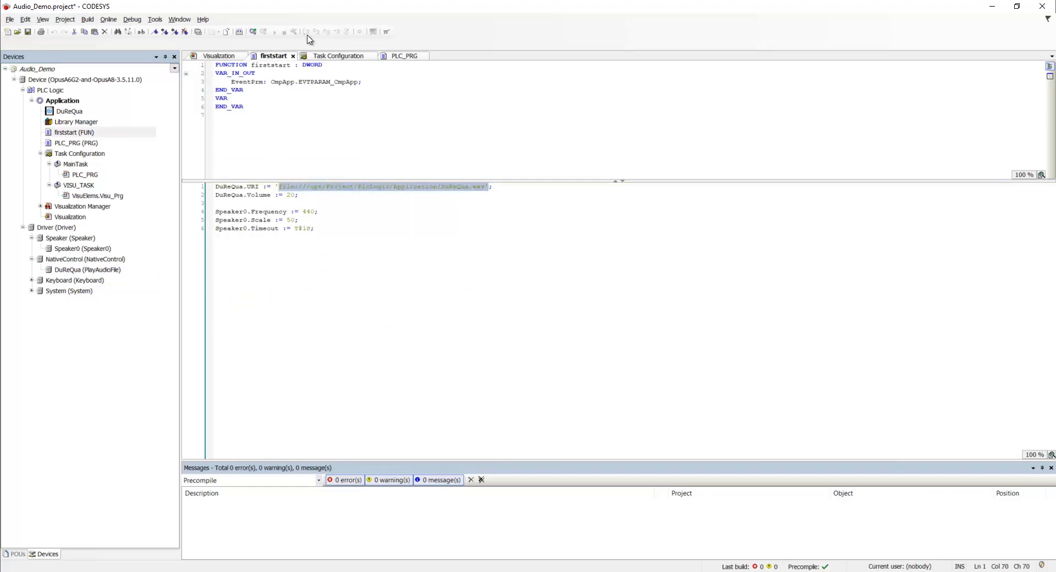
{"action": "left_click", "coordinate": [405, 56]}
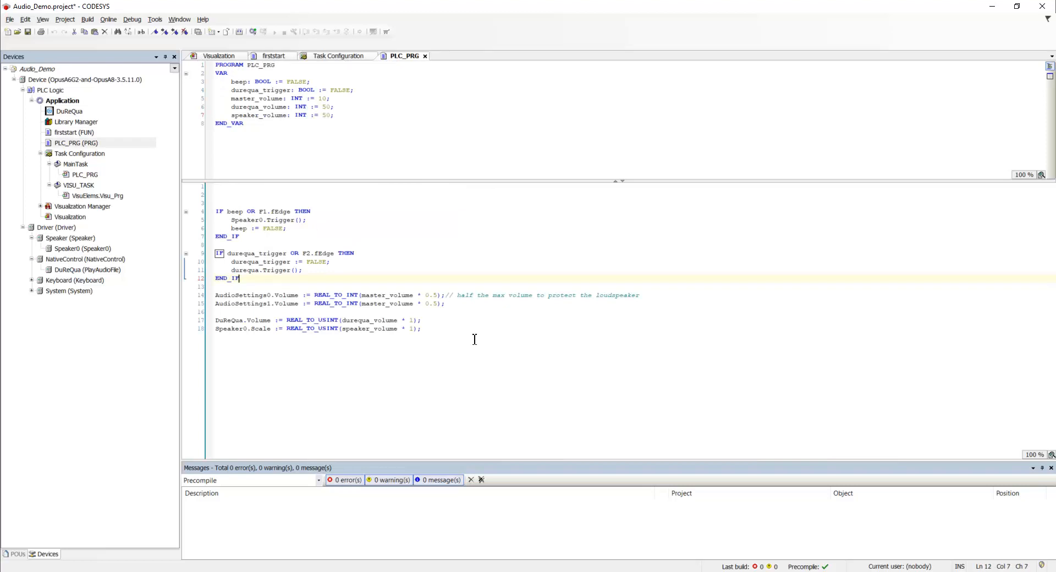
{"action": "mouse_move", "coordinate": [236, 324]}
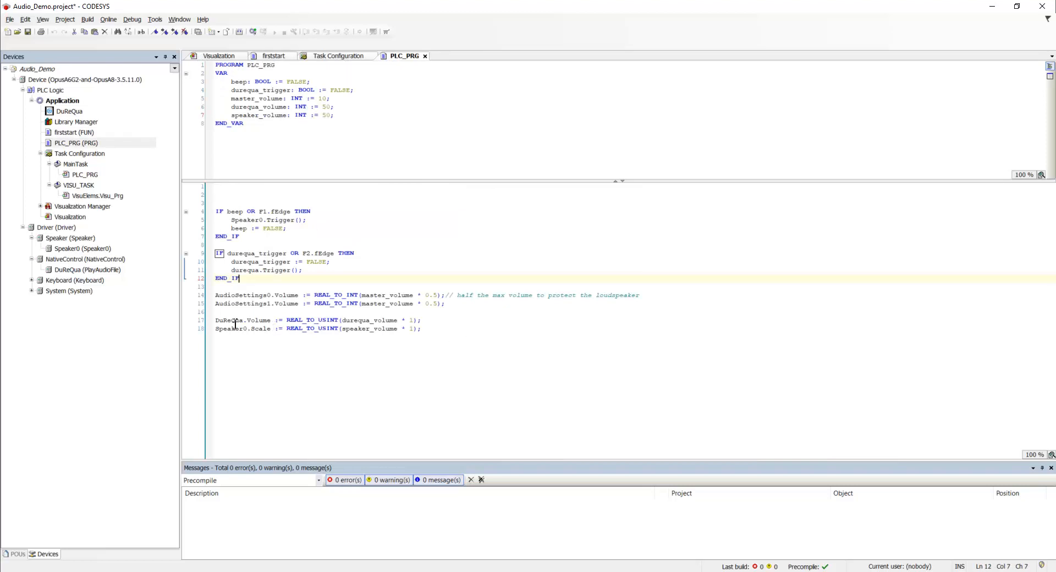
{"action": "double_click", "coordinate": [243, 320]}
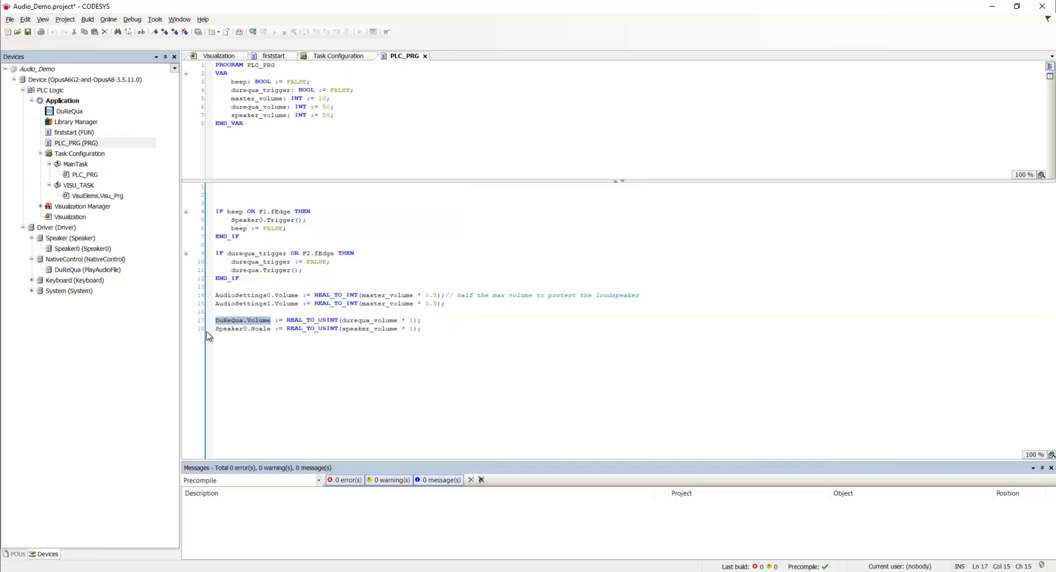
{"action": "double_click", "coordinate": [242, 329]}
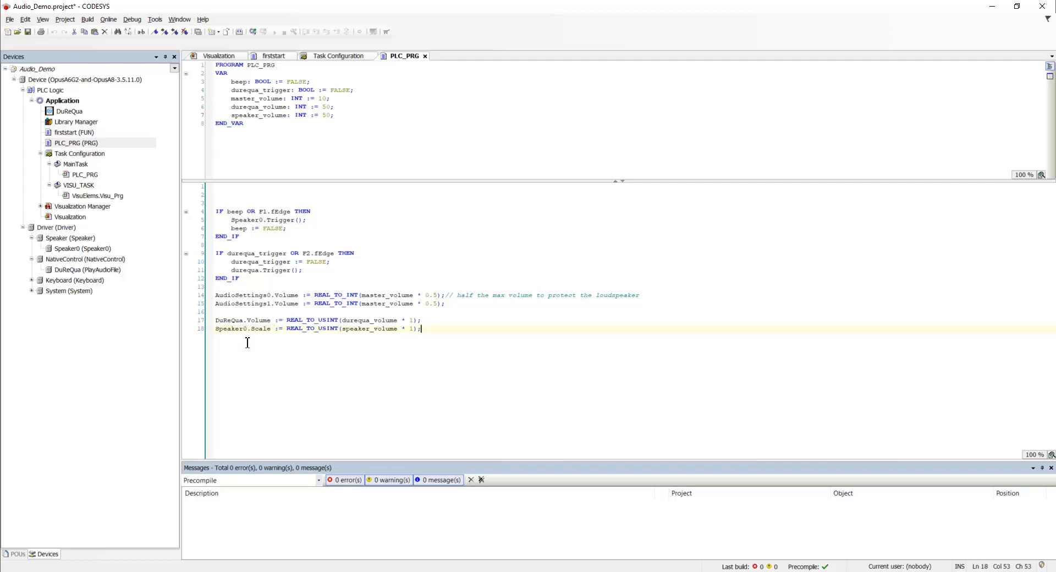
{"action": "double_click", "coordinate": [369, 329]}
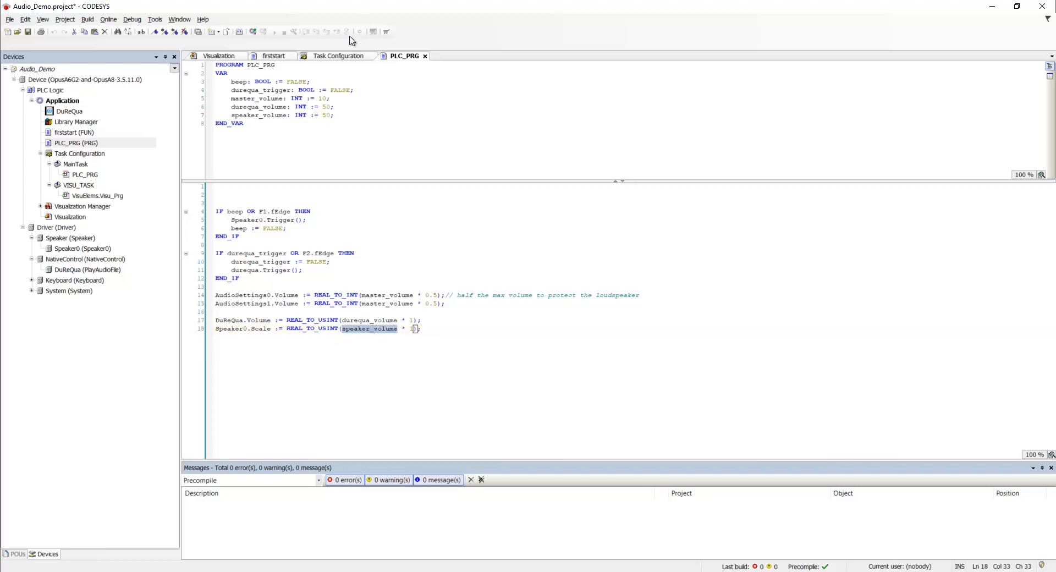
{"action": "left_click", "coordinate": [219, 55]}
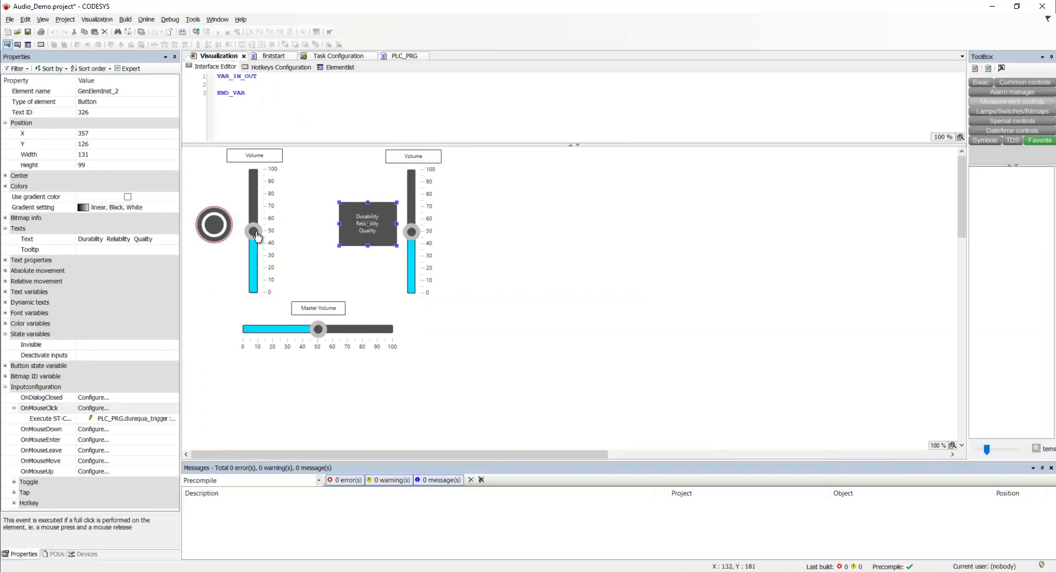
{"action": "left_click", "coordinate": [252, 229]}
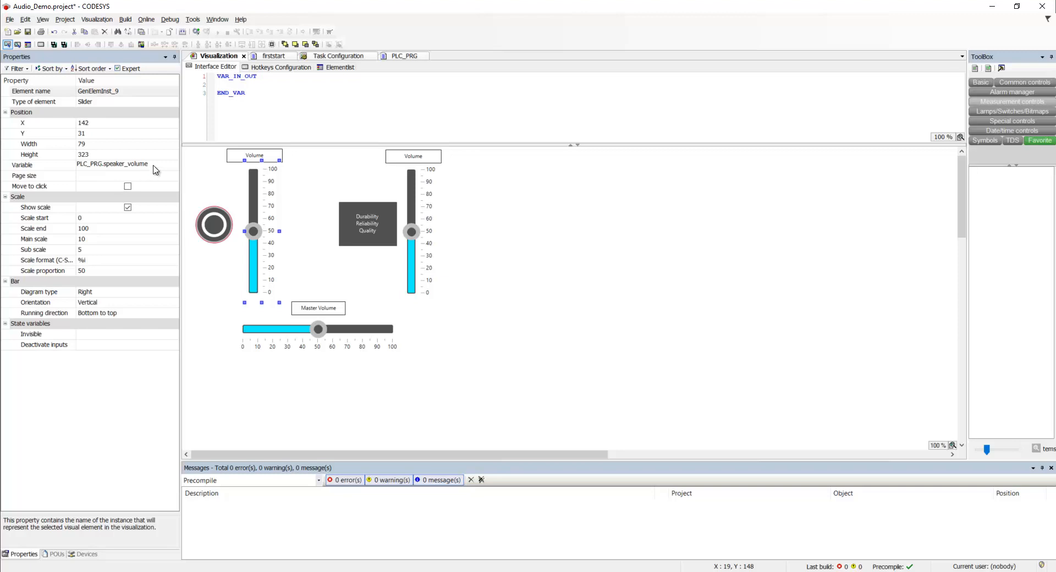
{"action": "left_click", "coordinate": [404, 56]}
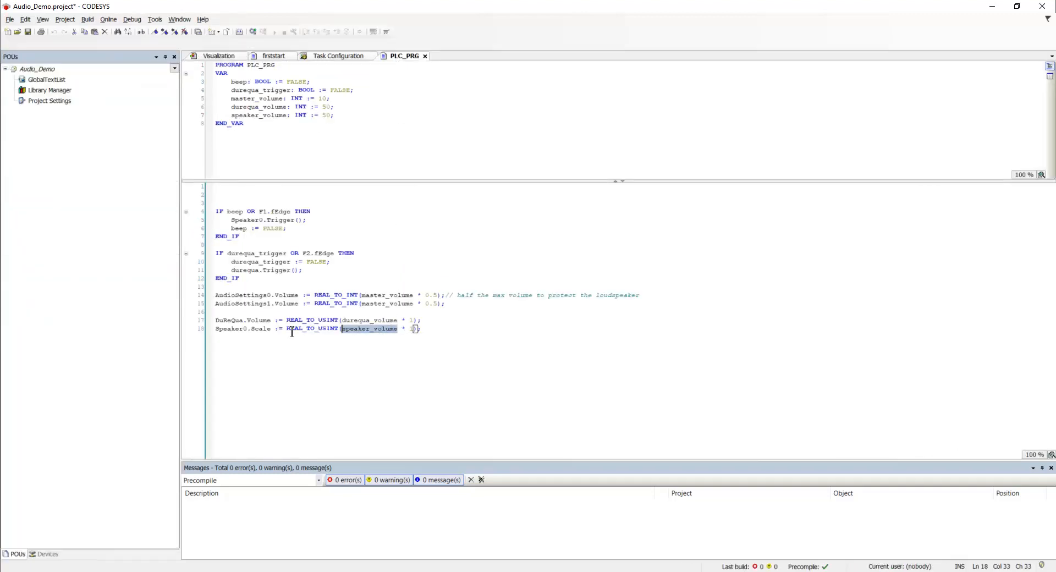
{"action": "left_click", "coordinate": [261, 329]}
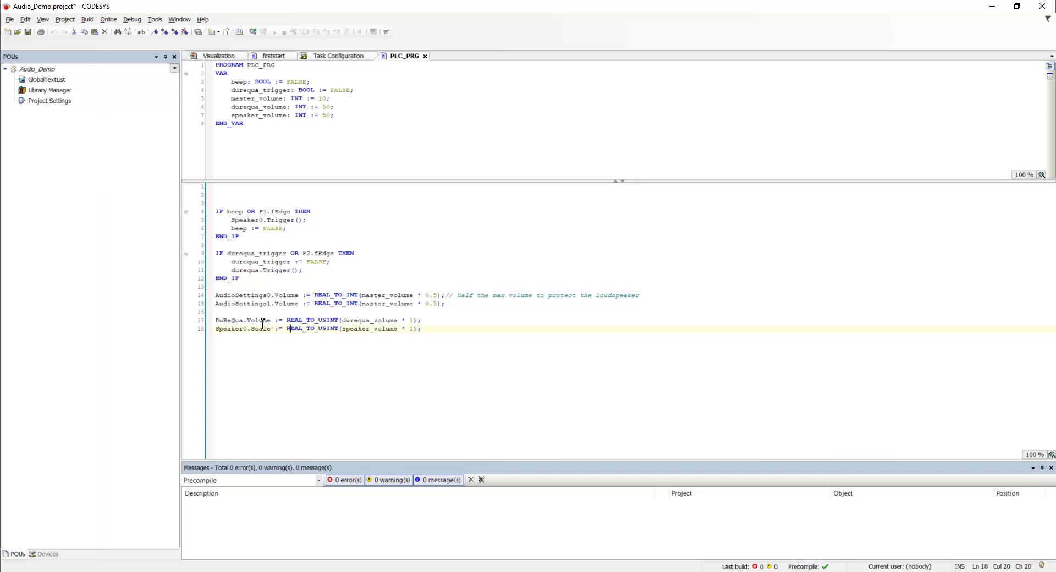
{"action": "mouse_move", "coordinate": [376, 320]}
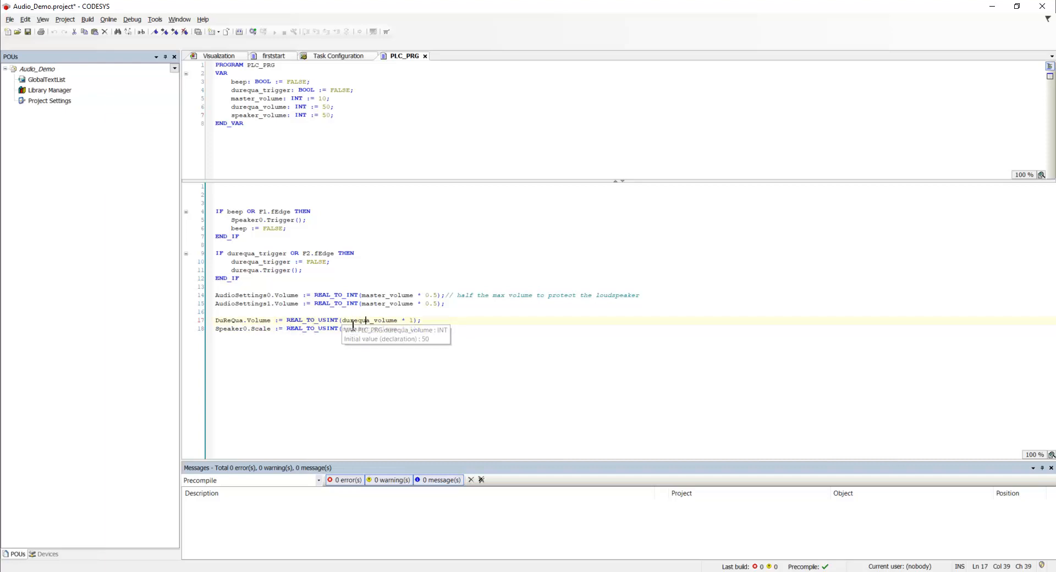
{"action": "double_click", "coordinate": [242, 320]}
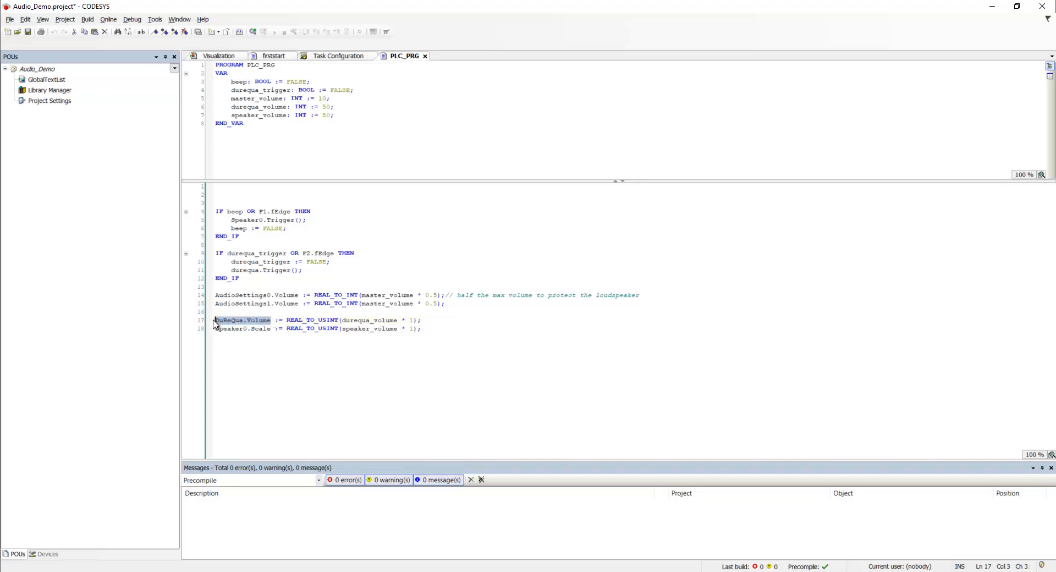
{"action": "left_click", "coordinate": [276, 329]}
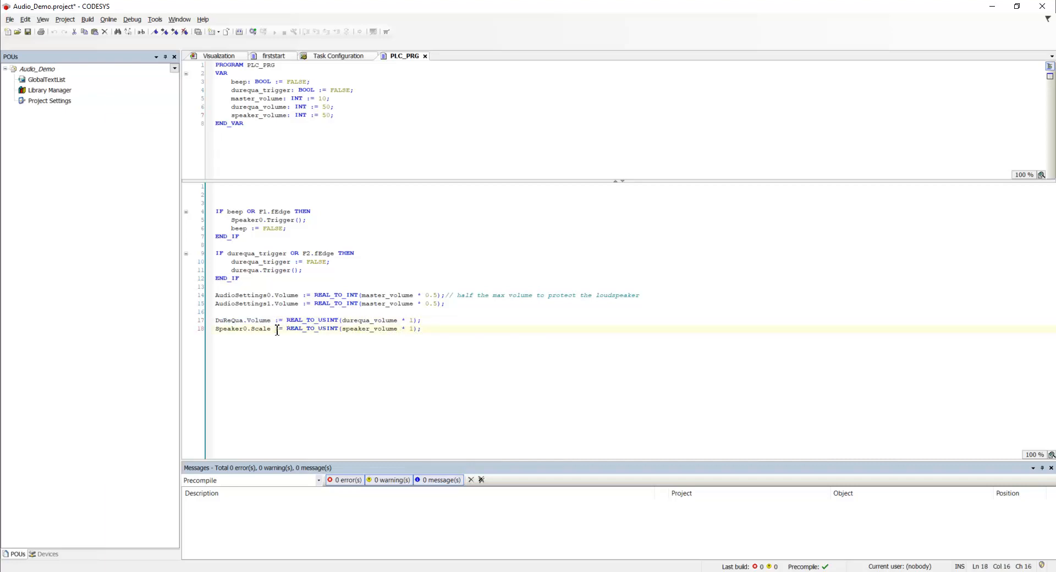
{"action": "left_click", "coordinate": [48, 554]}
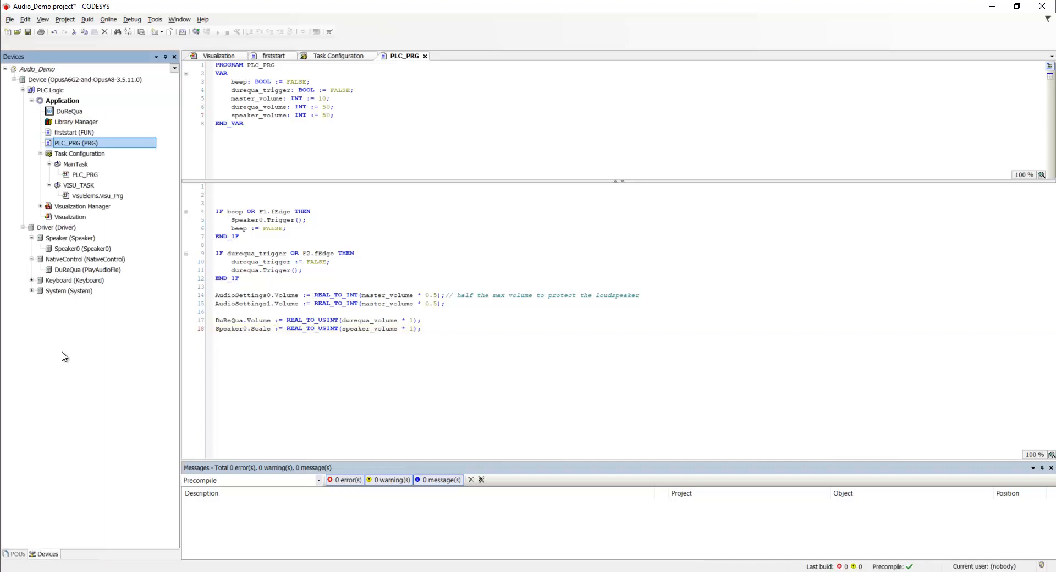
Step: Review DuReQua's parameters, including Volume USINT(0..100), then return to the Visualization screen
{"action": "double_click", "coordinate": [87, 270]}
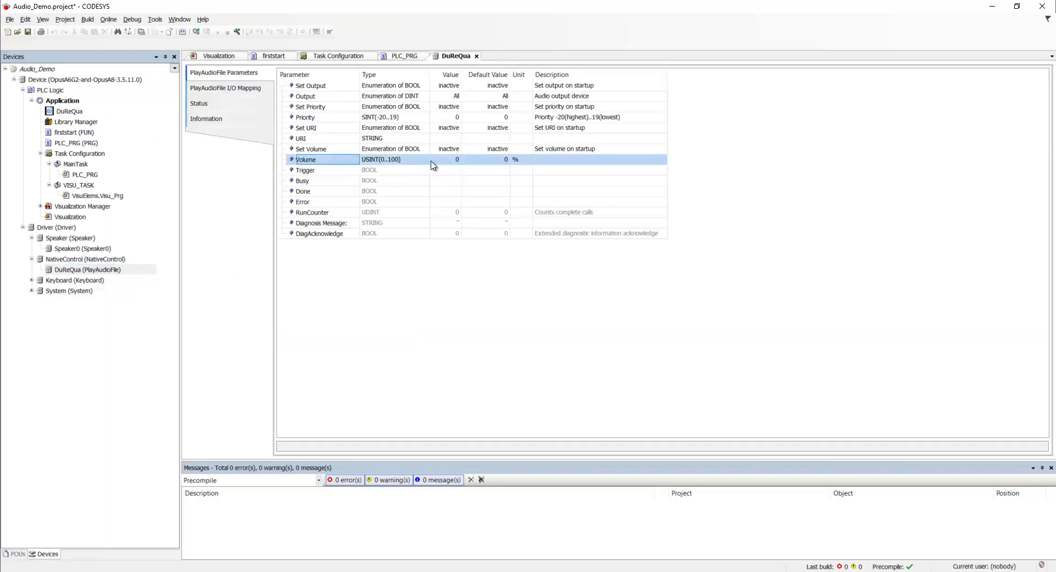
{"action": "mouse_move", "coordinate": [396, 61]}
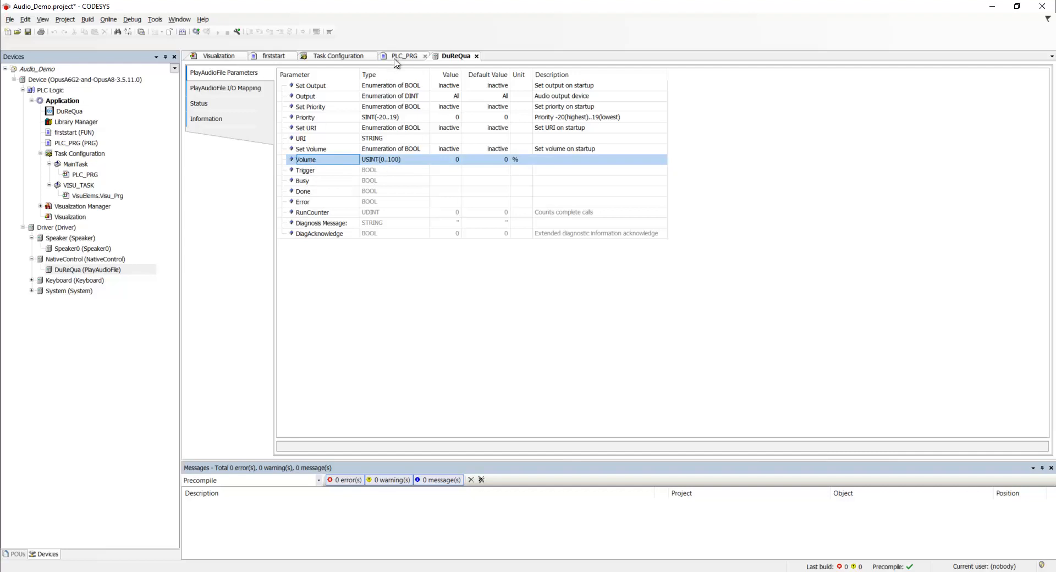
{"action": "left_click", "coordinate": [405, 55]}
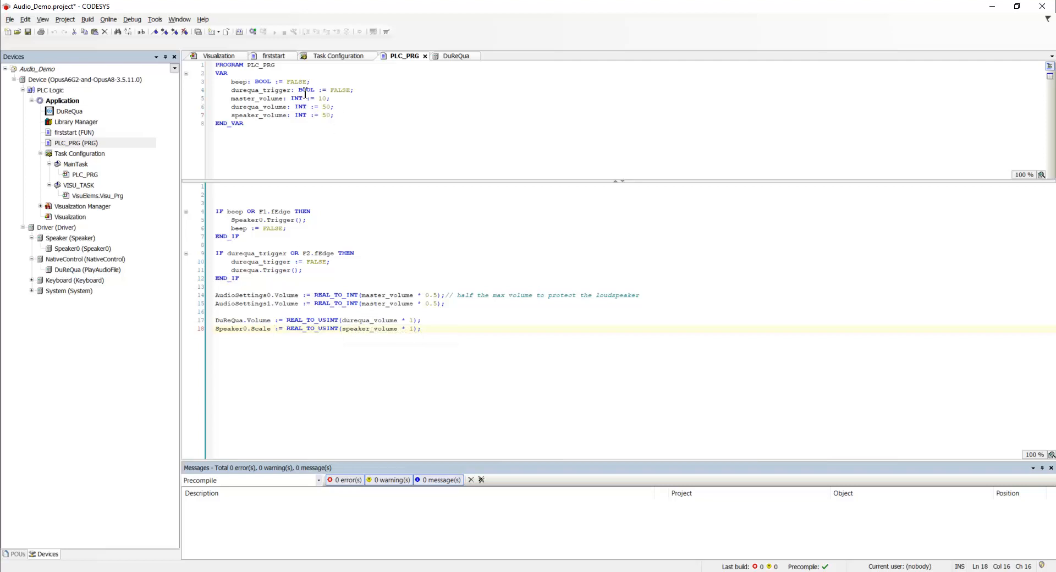
{"action": "left_click", "coordinate": [219, 56]}
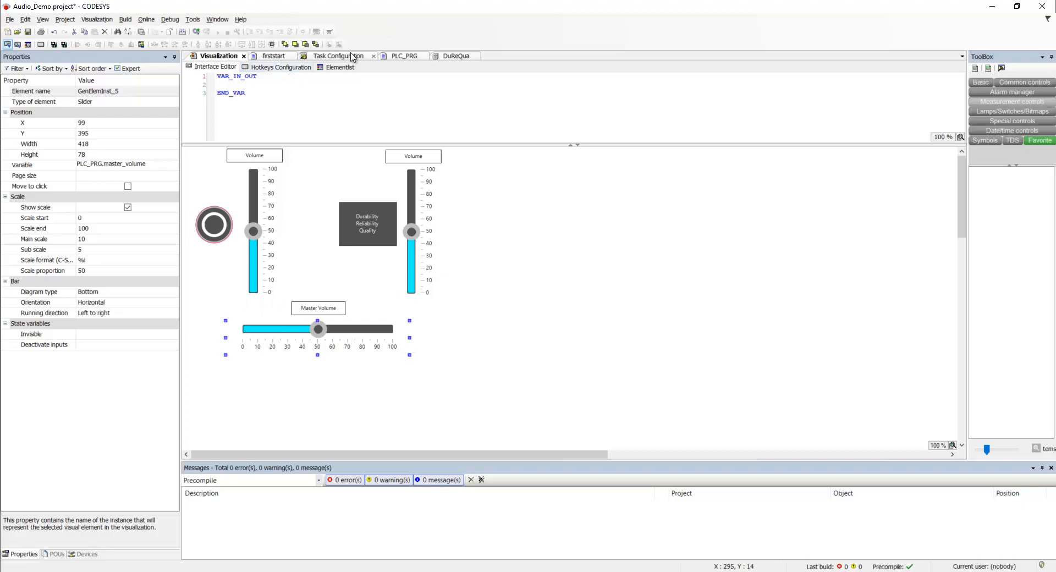
Step: Review PLC_PRG's AudioSettings lines that halve master_volume, with the device tree shown
{"action": "left_click", "coordinate": [404, 55]}
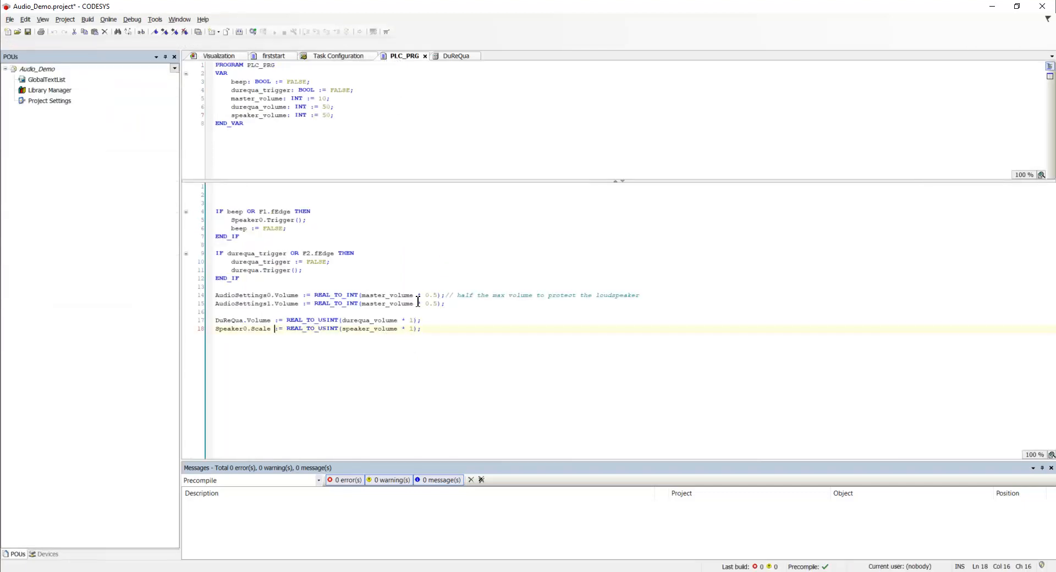
{"action": "left_click", "coordinate": [435, 303]}
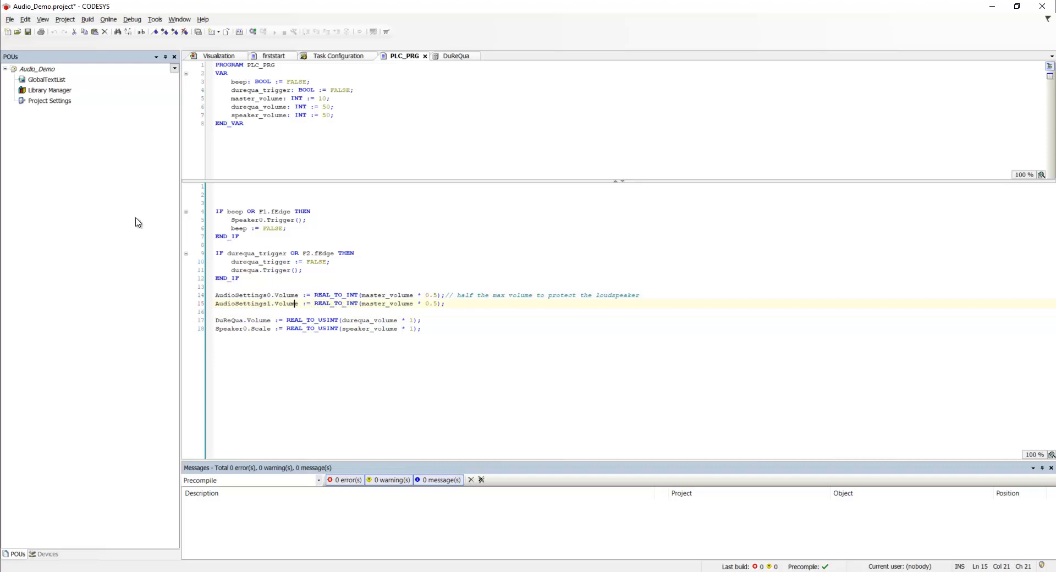
{"action": "left_click", "coordinate": [48, 554]}
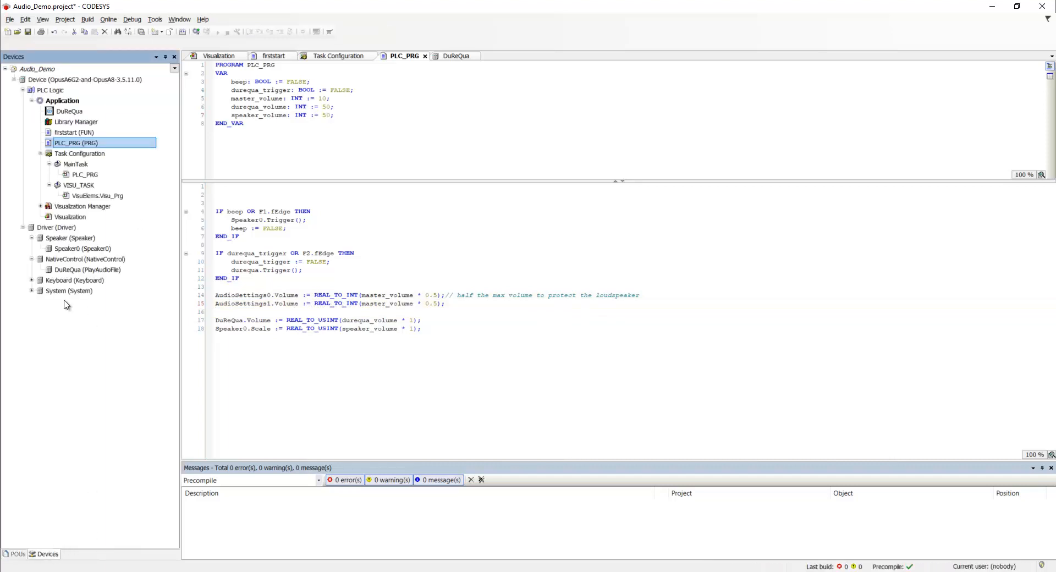
Step: Expand System and review AudioSettings1 and AudioSettings0 parameters, both at Volume 50%
{"action": "left_click", "coordinate": [30, 290]}
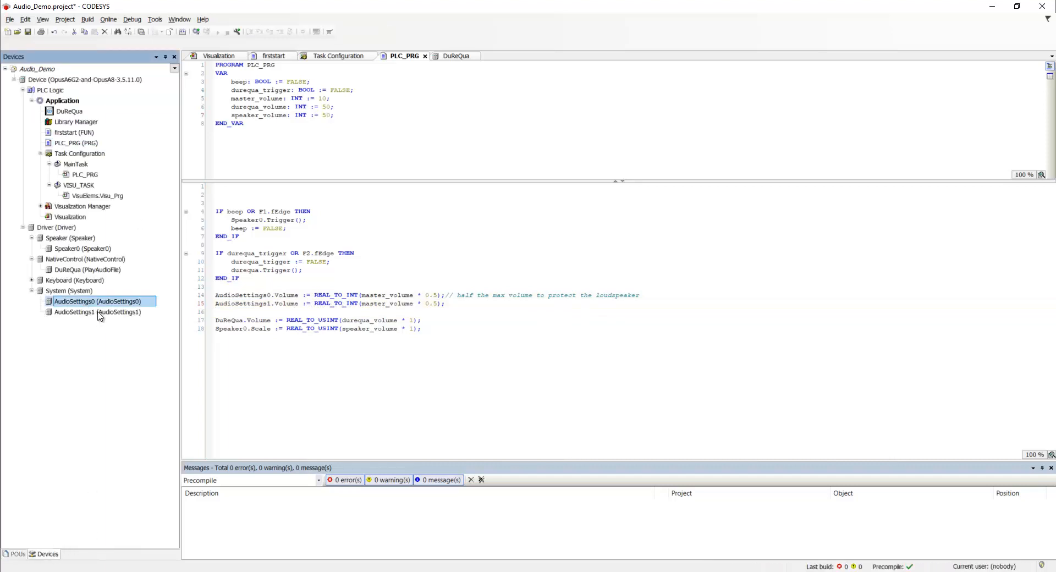
{"action": "double_click", "coordinate": [74, 312]}
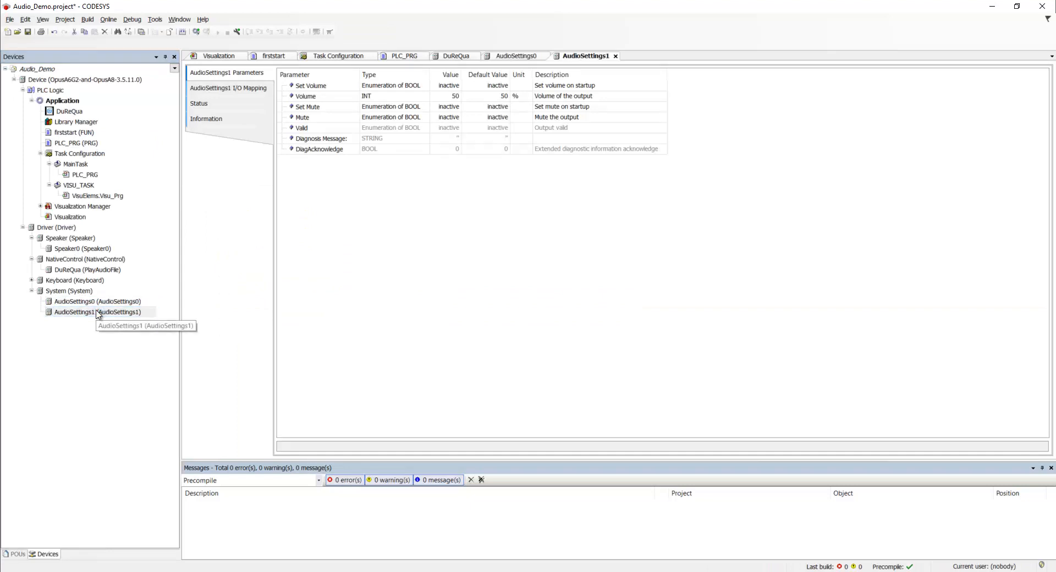
{"action": "left_click", "coordinate": [98, 301]}
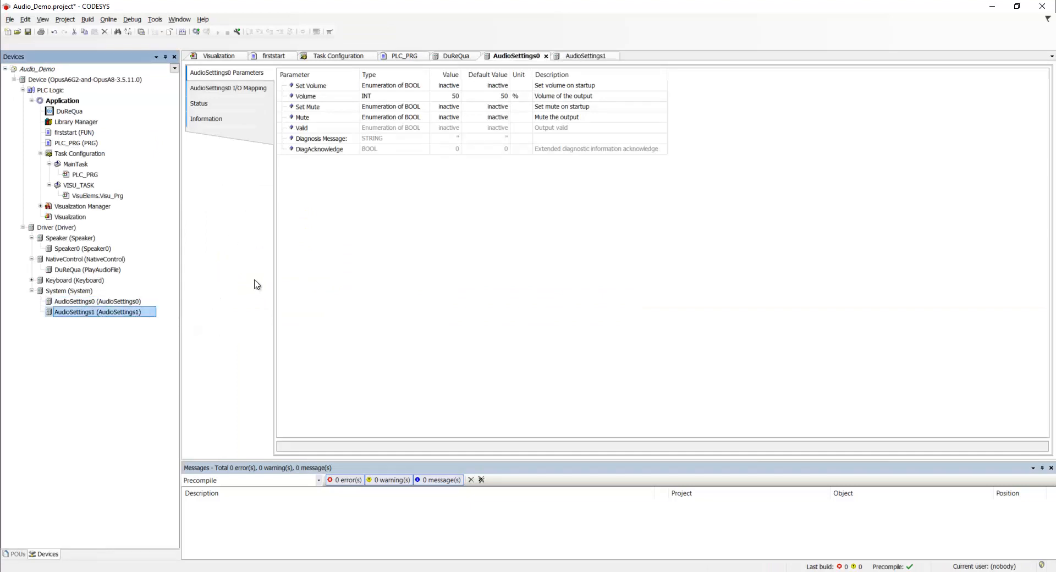
{"action": "left_click", "coordinate": [219, 56]}
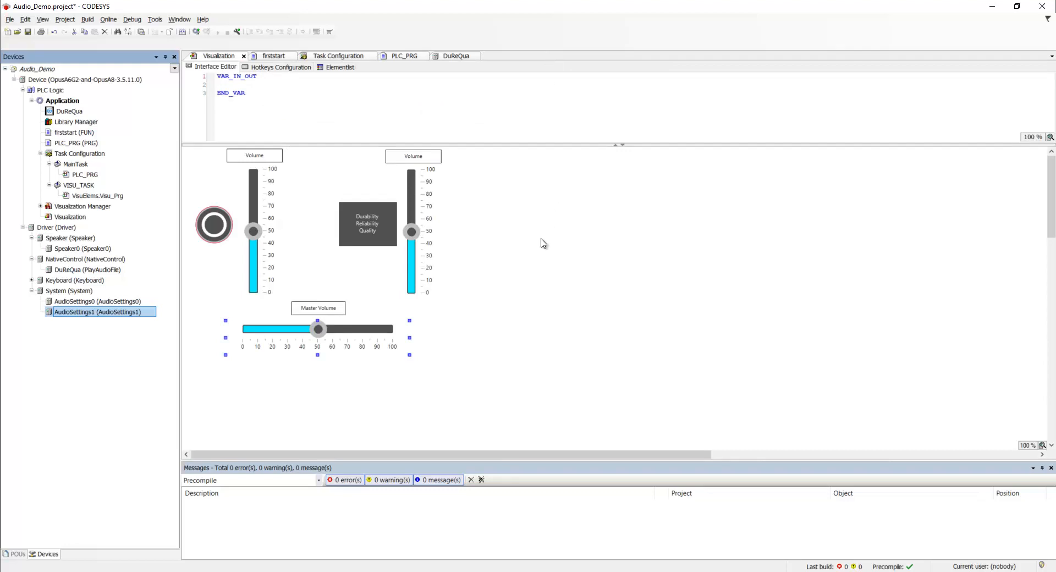
{"action": "mouse_move", "coordinate": [537, 270]}
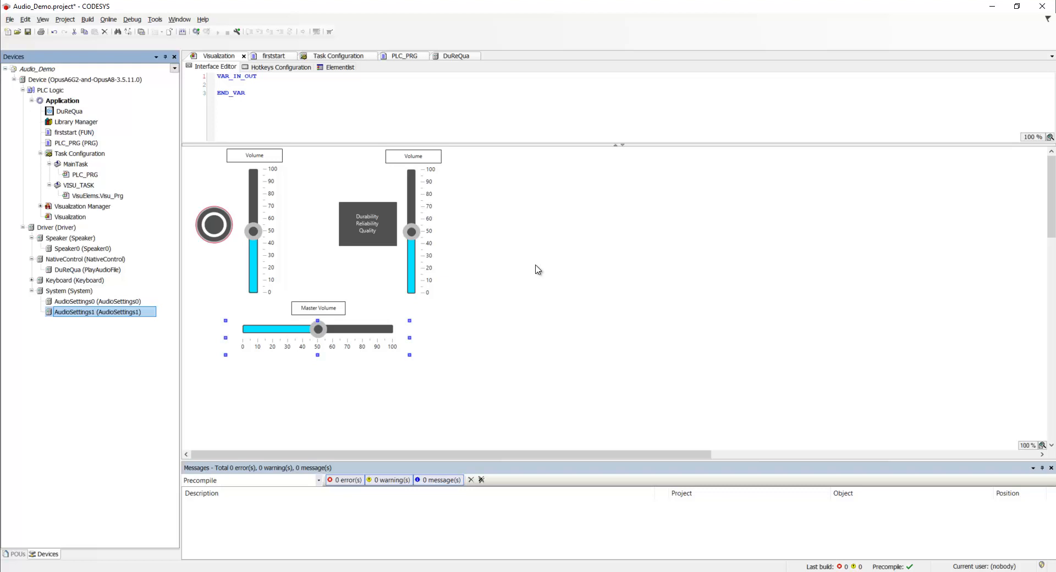
{"action": "mouse_move", "coordinate": [416, 75]}
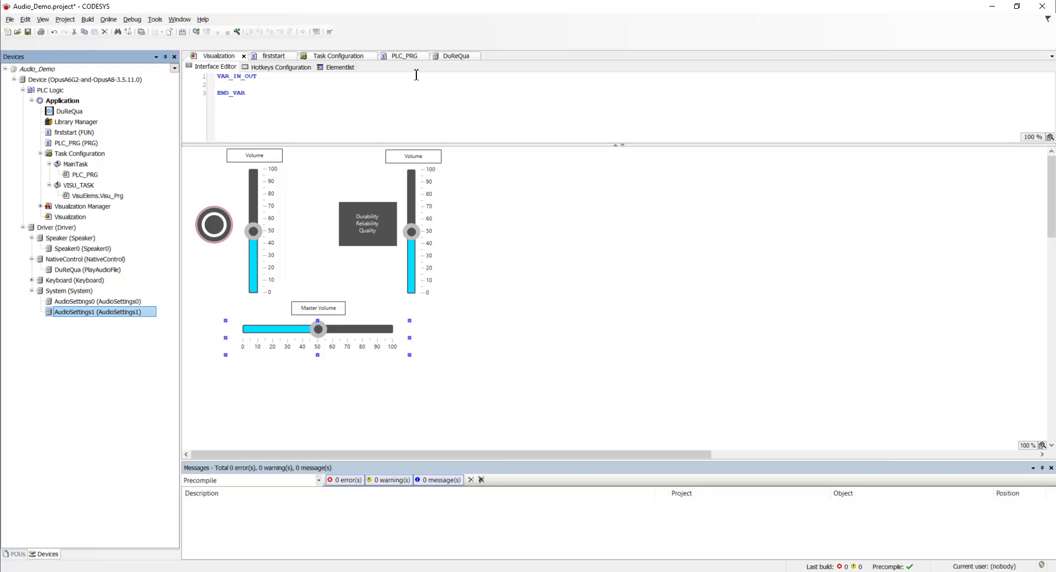
Step: Switch to PLC_PRG and review its IF beep block
{"action": "left_click", "coordinate": [403, 55]}
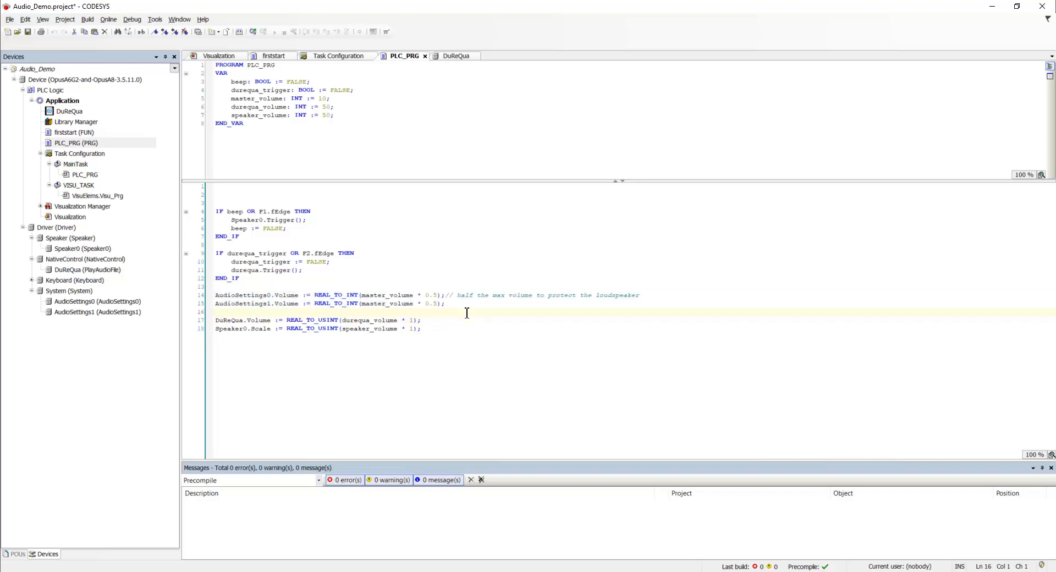
{"action": "mouse_move", "coordinate": [254, 269]}
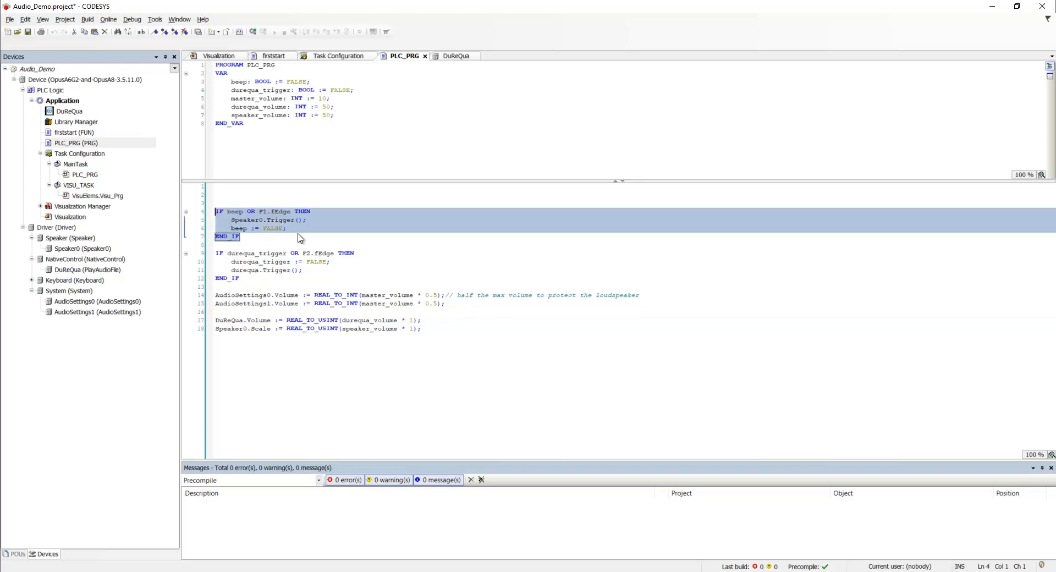
{"action": "left_click", "coordinate": [351, 240]}
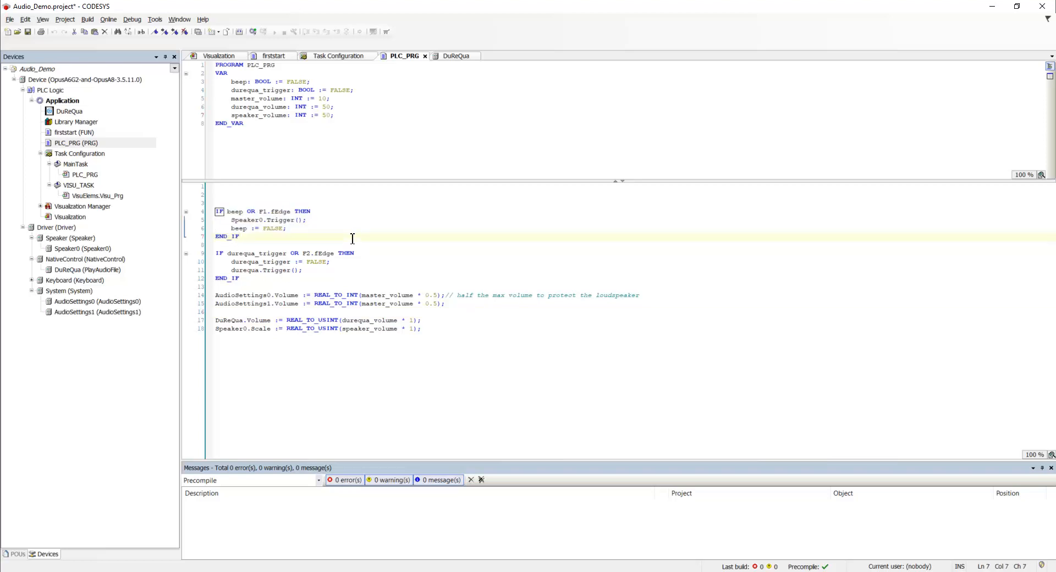